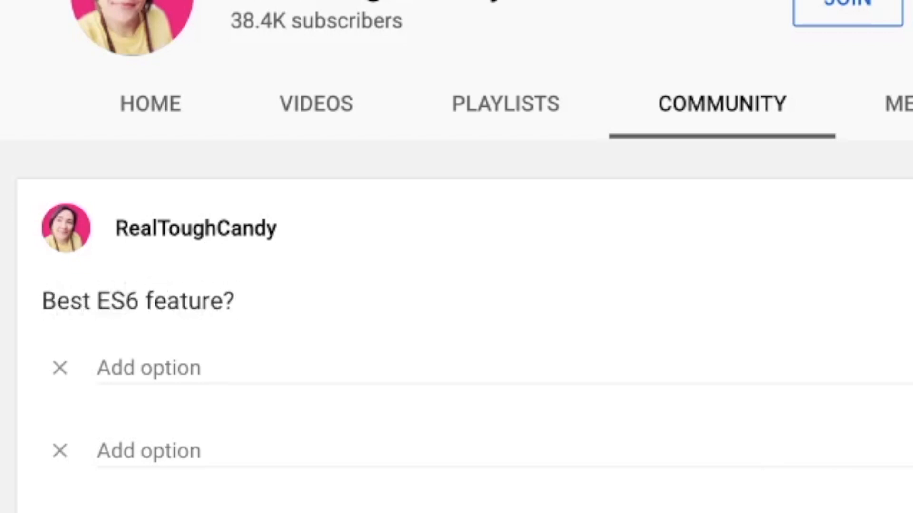
Fill the poll option fields with const/let, `class` keyword and 'something else (please list)'.
text(const/let)
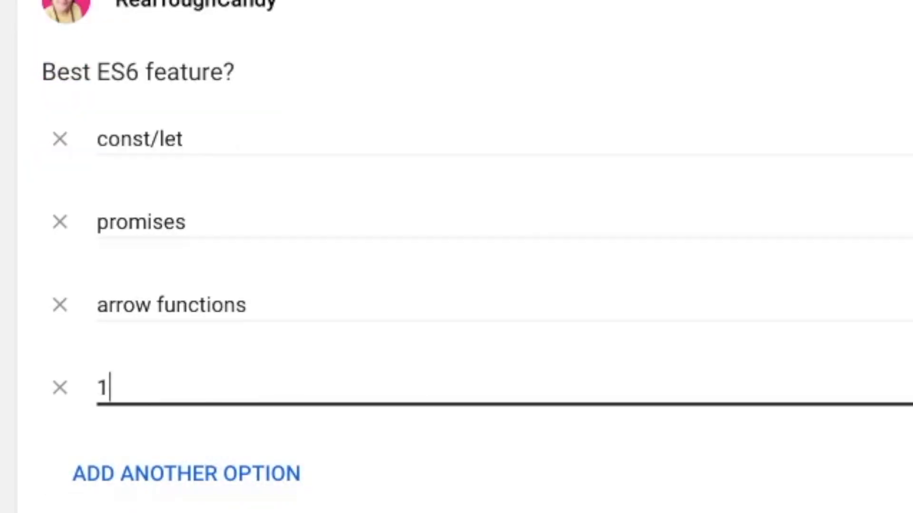
text(`class` keyword)
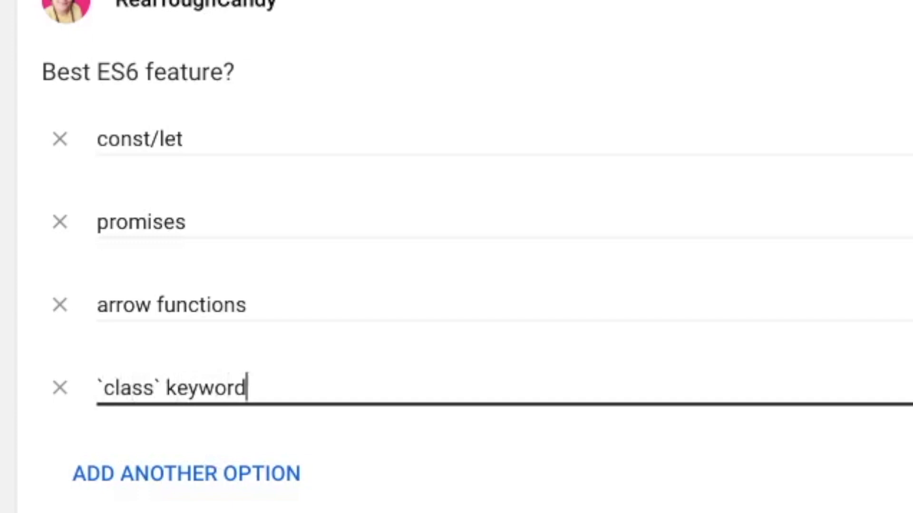
text(something else (please list)
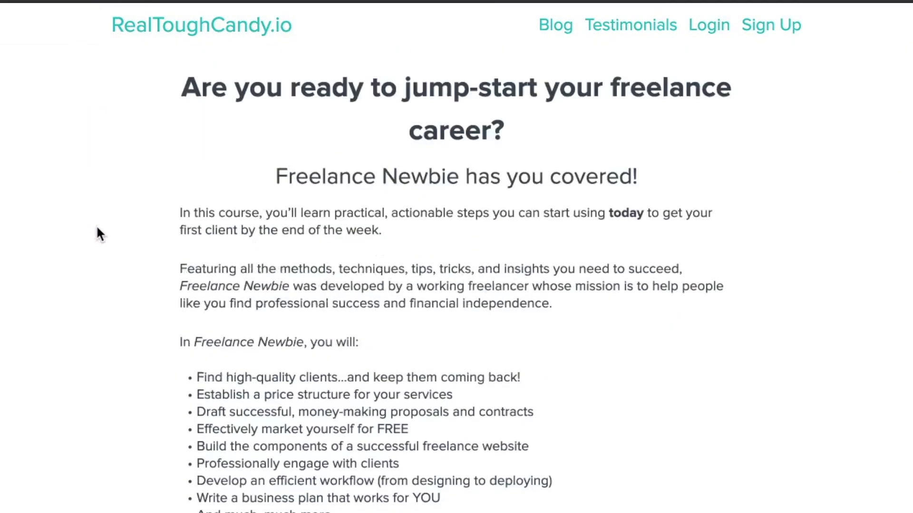
scroll(down, 3)
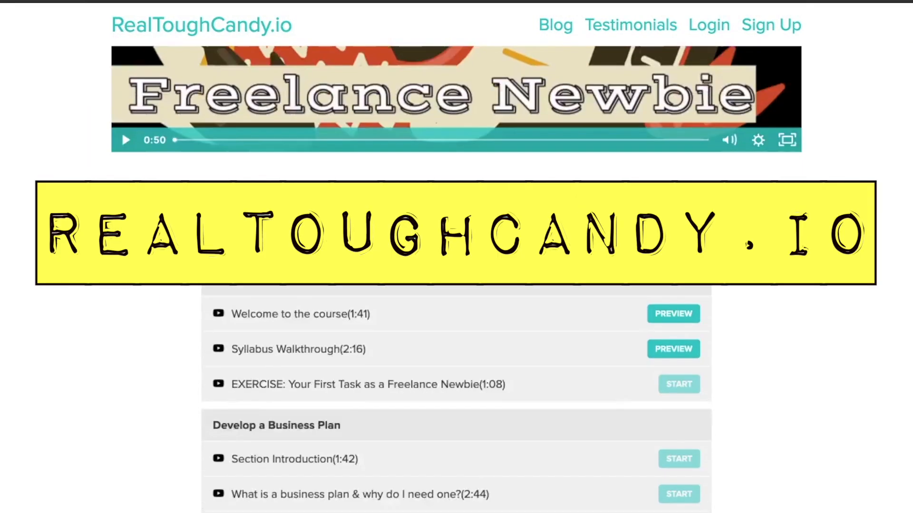
scroll(down, 3)
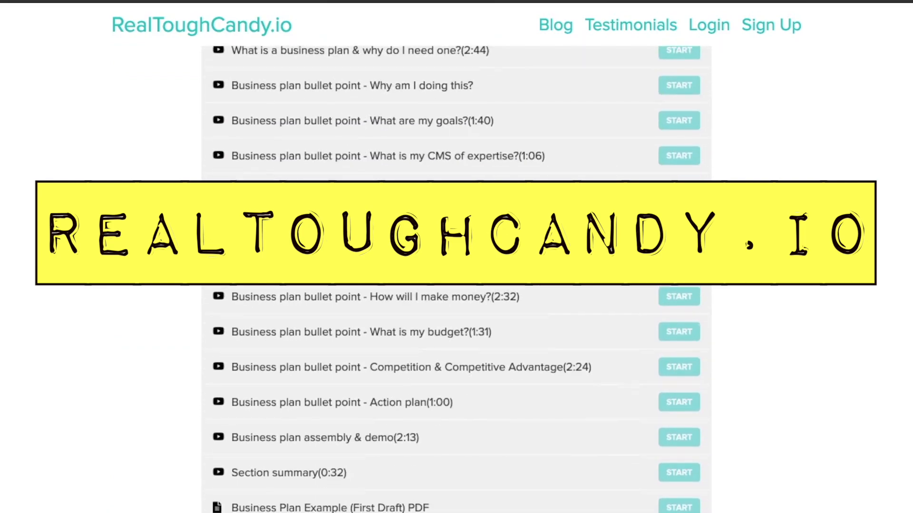
click(241, 13)
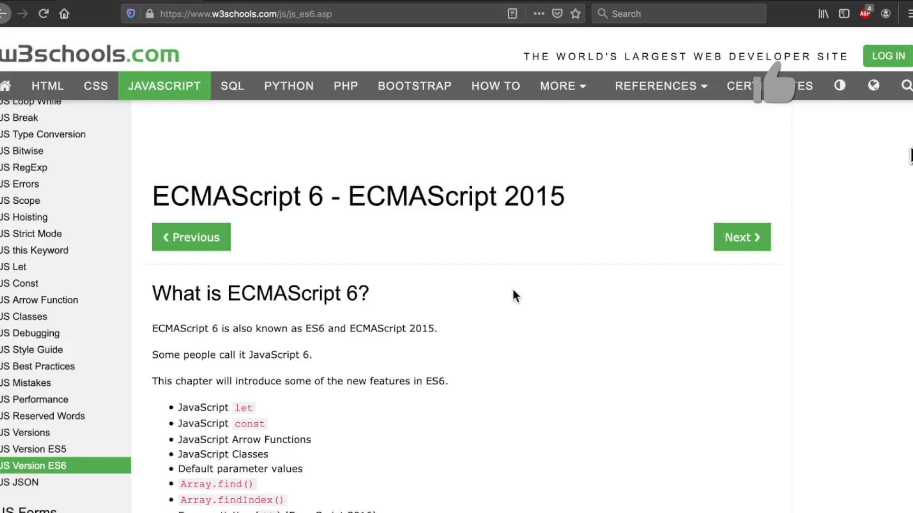
scroll(down, 3)
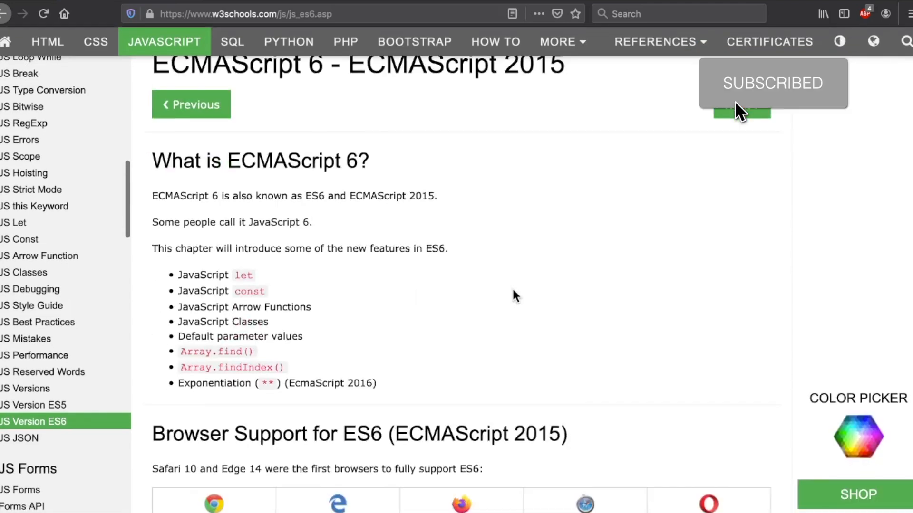
scroll(down, 3)
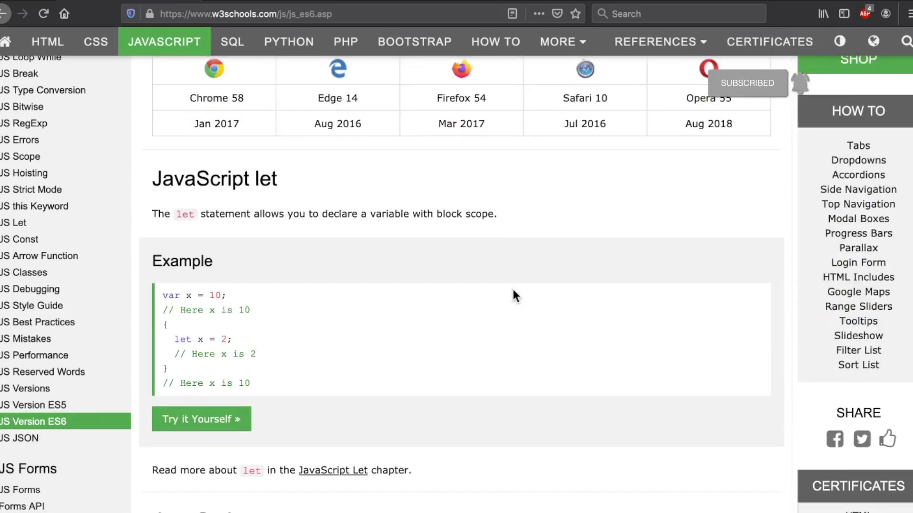
scroll(down, 3)
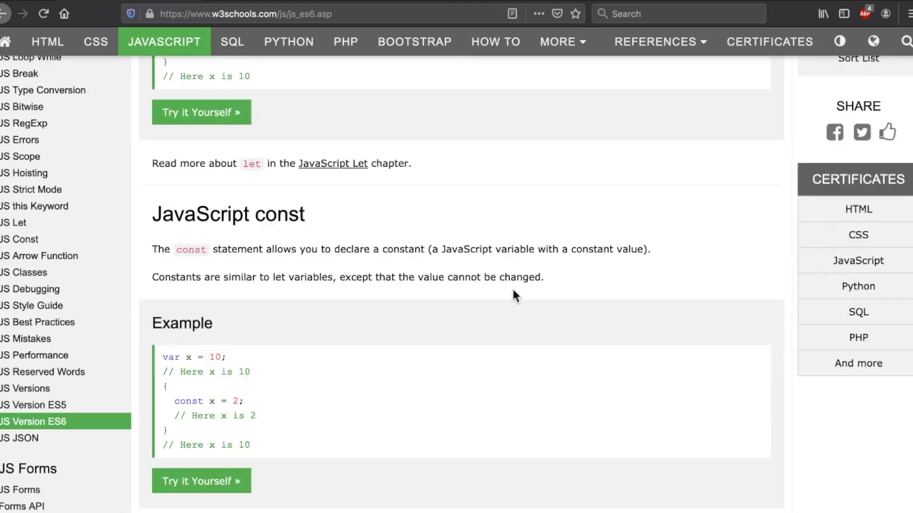
scroll(down, 3)
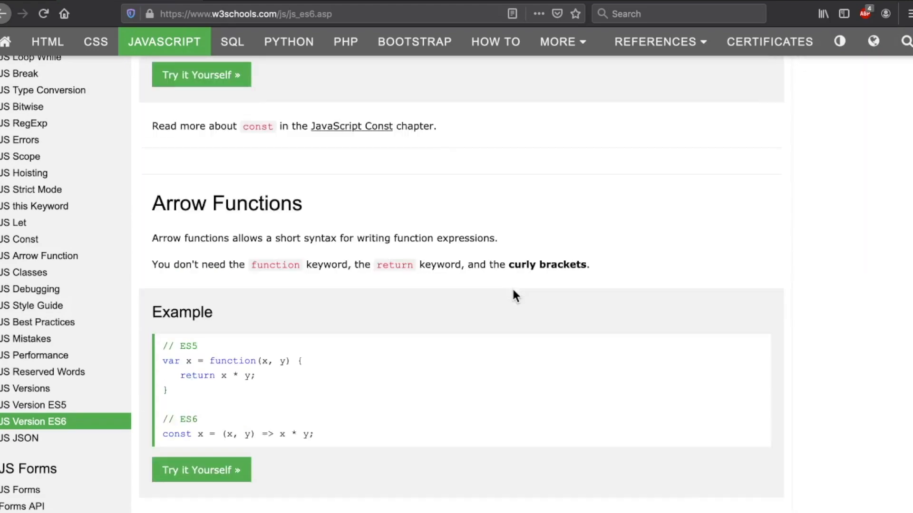
scroll(down, 3)
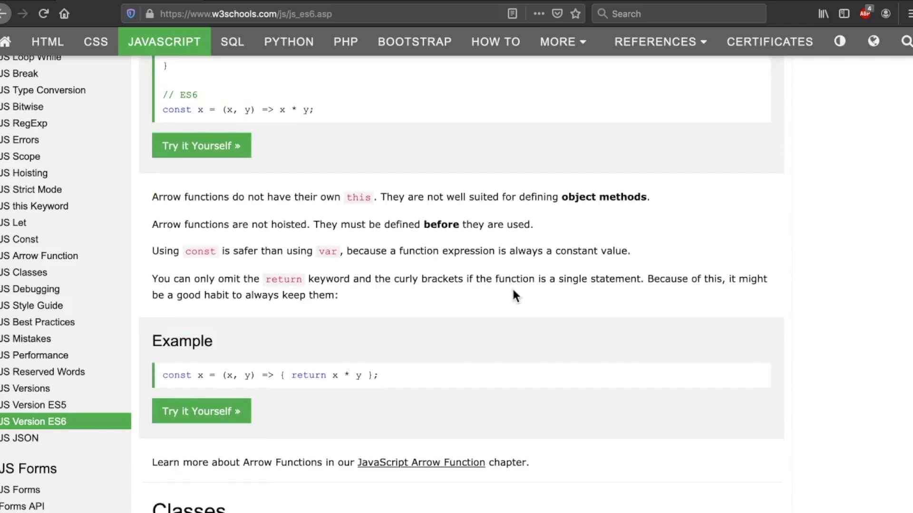
scroll(down, 3)
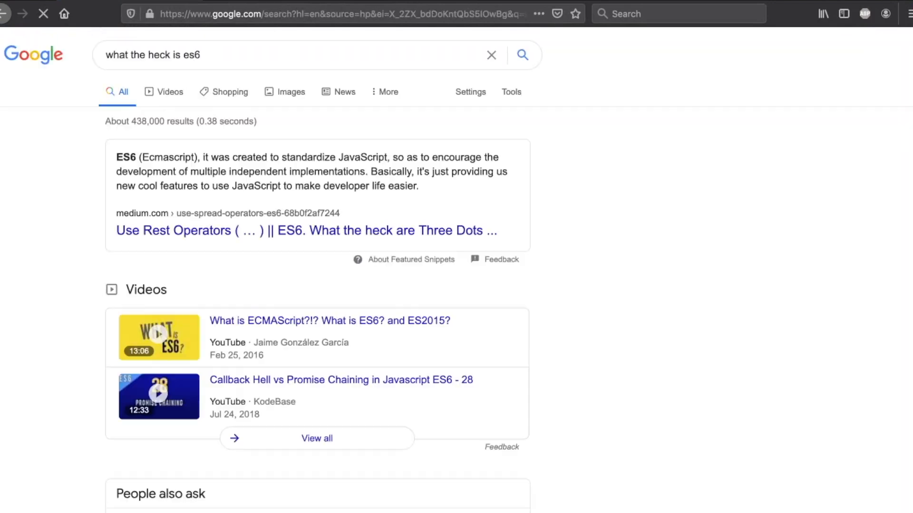
Open The ES6 Guide result and skim its feature list.
scroll(down, 3)
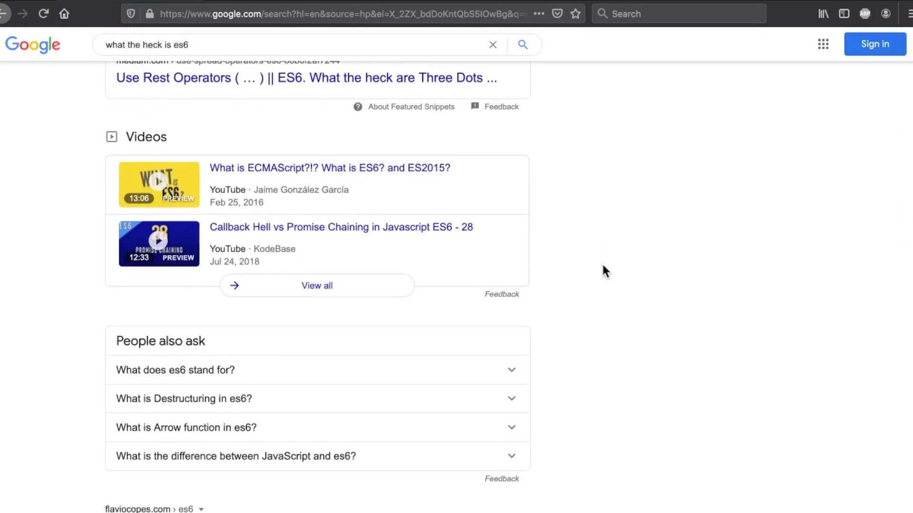
scroll(down, 3)
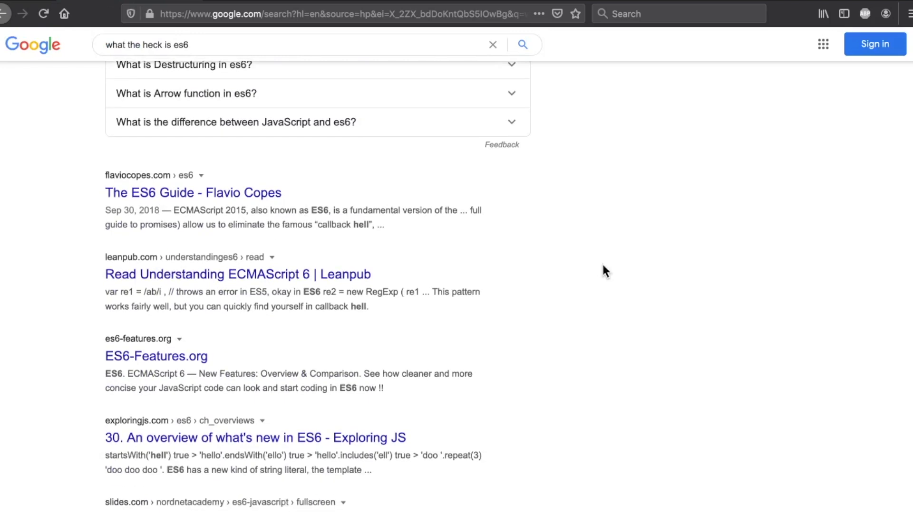
click(192, 192)
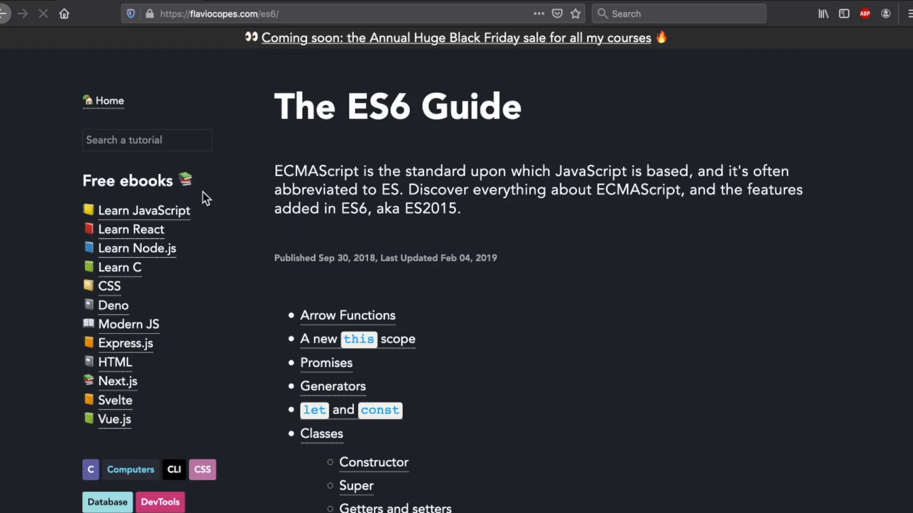
mouse_move(626, 264)
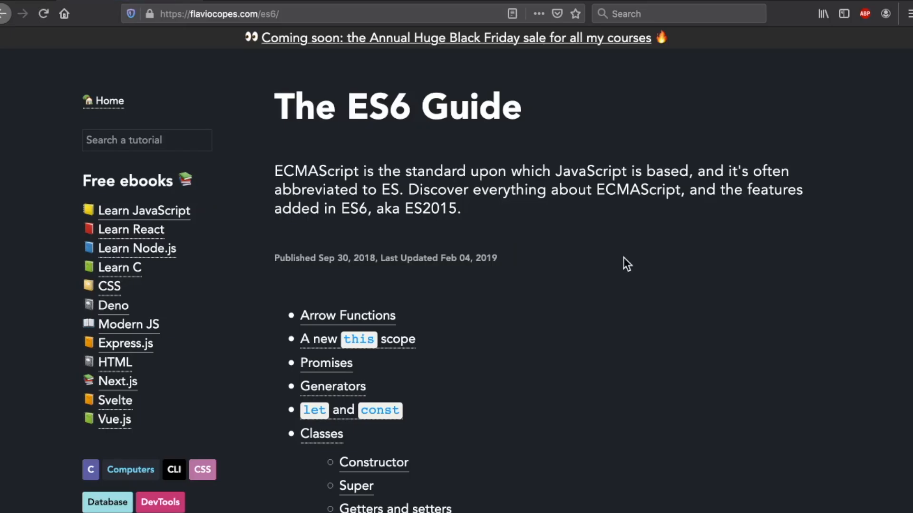
scroll(down, 3)
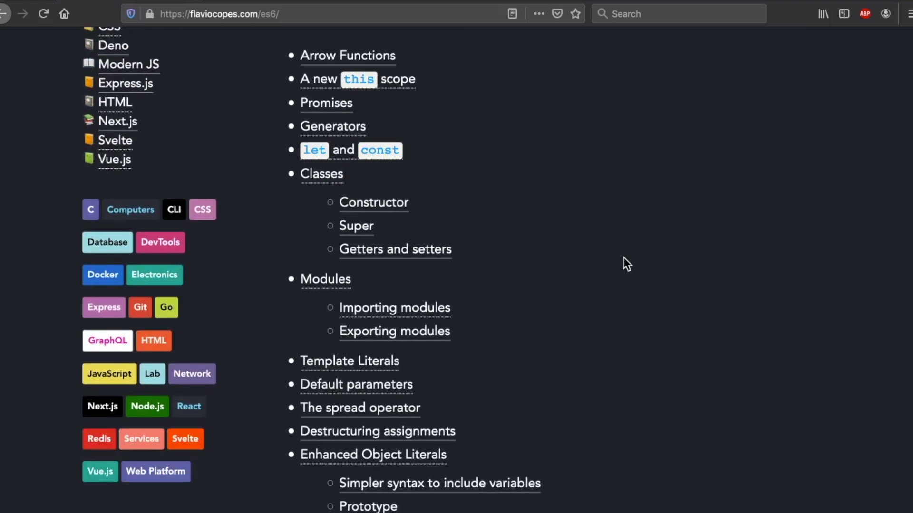
scroll(down, 3)
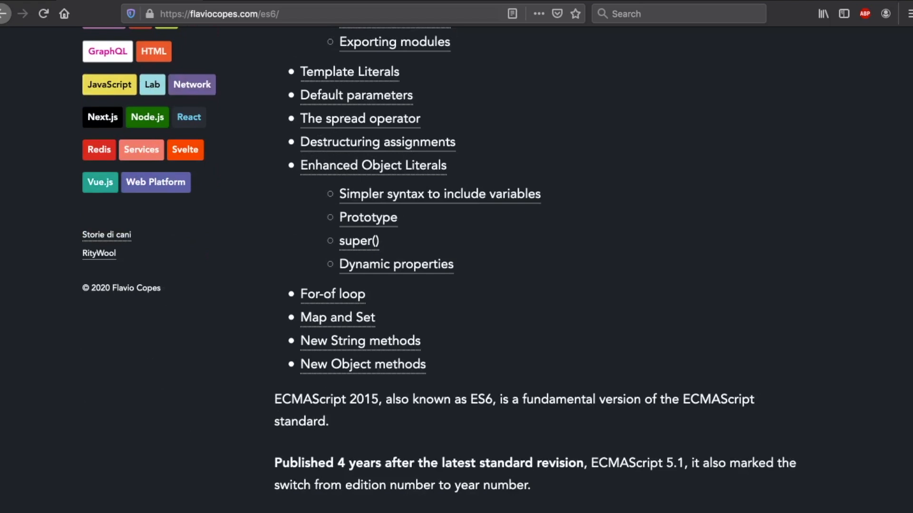
Return to the es6 search results and open the ES6-Features.org result.
click(21, 13)
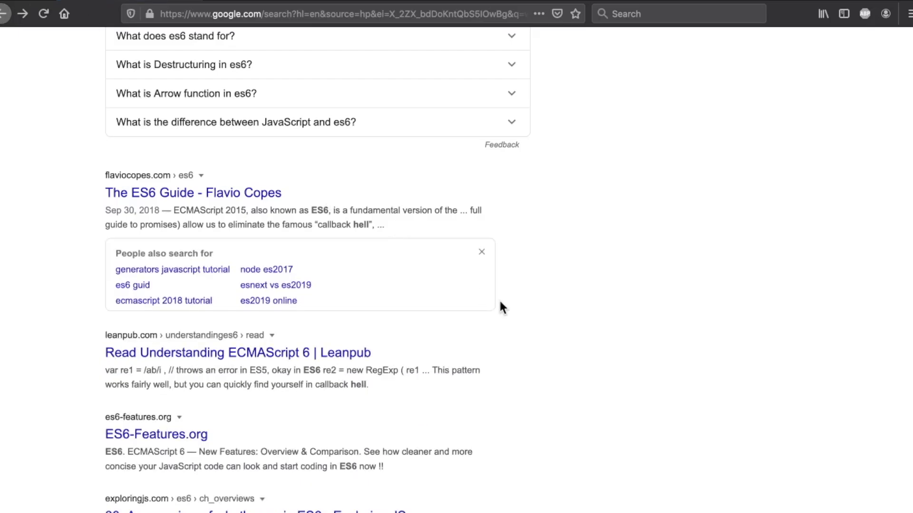
scroll(down, 3)
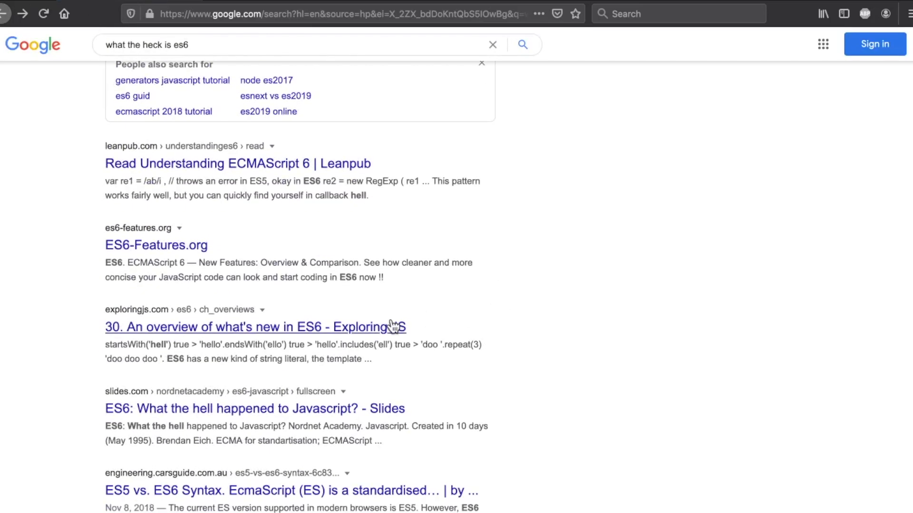
click(155, 245)
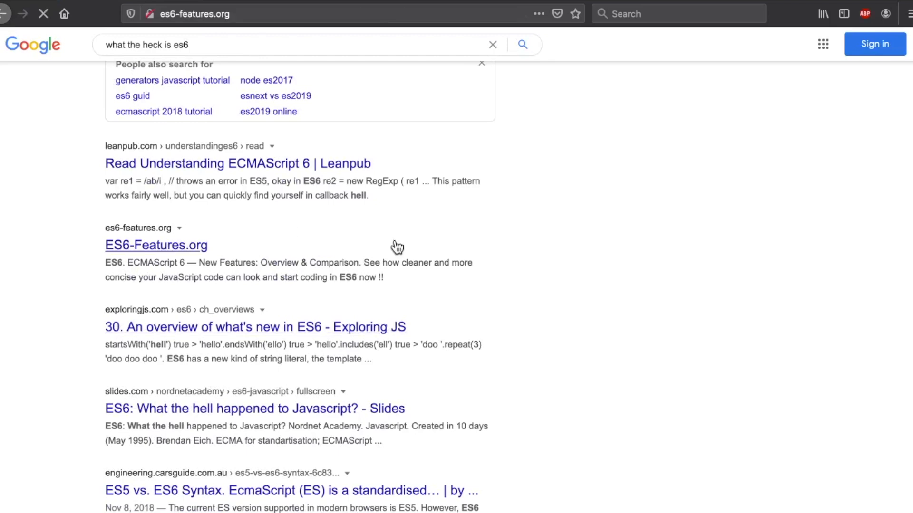
Browse the Constants and Iterator & For-Of Operator comparisons against ECMAScript 5.
click(155, 245)
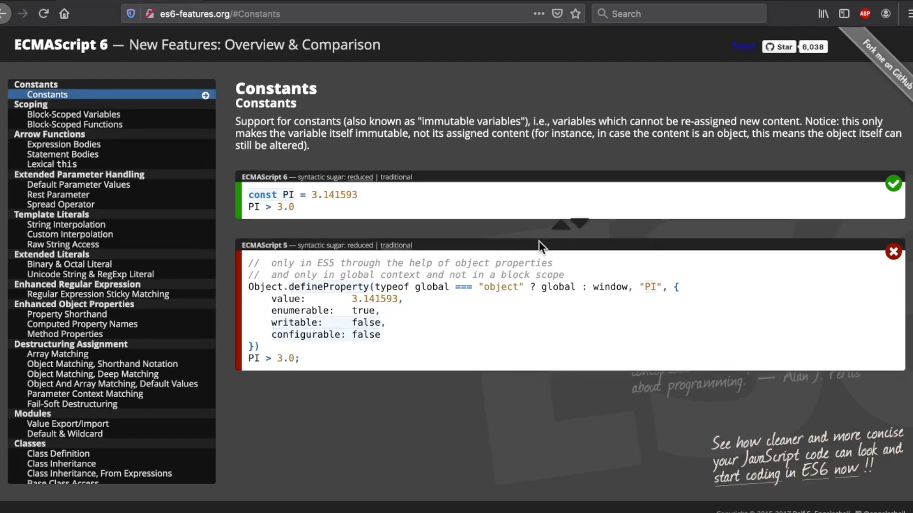
scroll(down, 3)
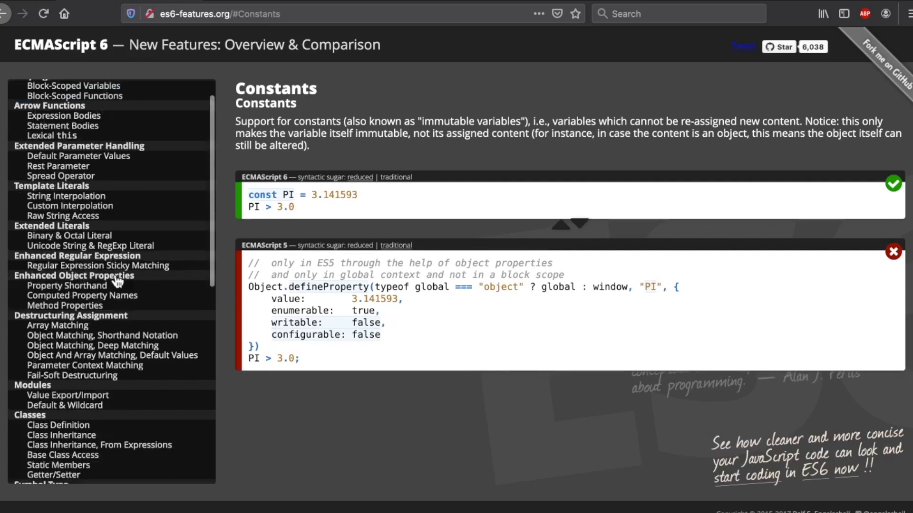
scroll(down, 3)
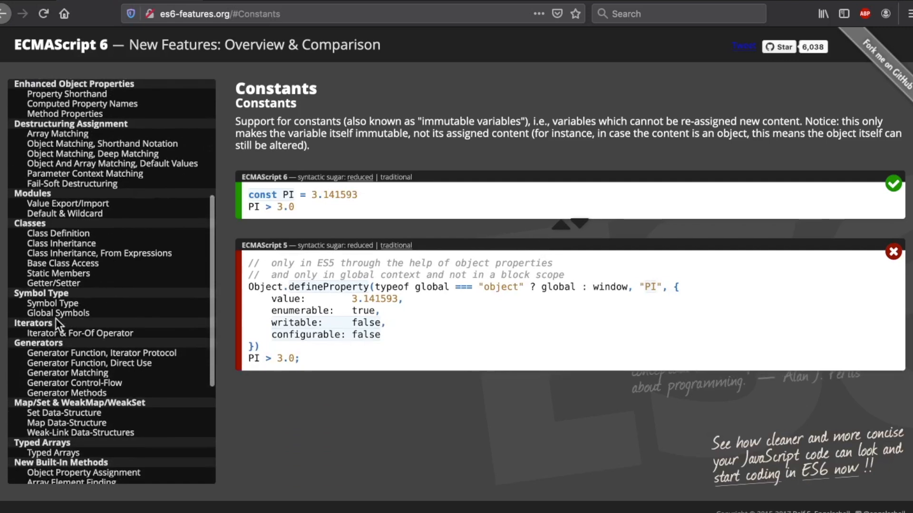
click(80, 333)
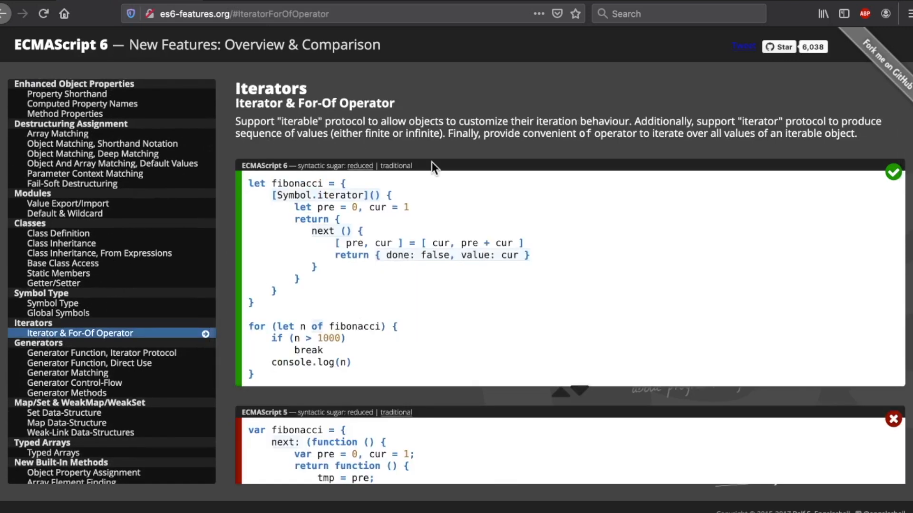
scroll(down, 3)
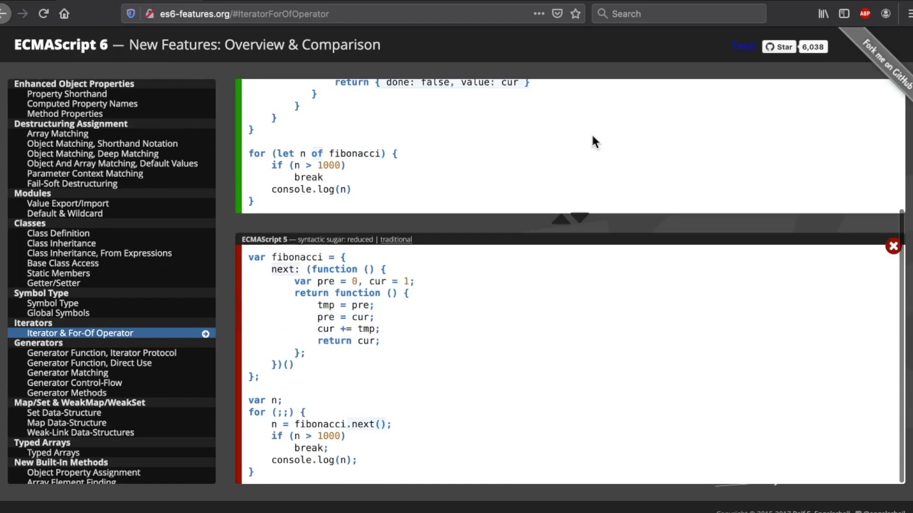
scroll(up, 3)
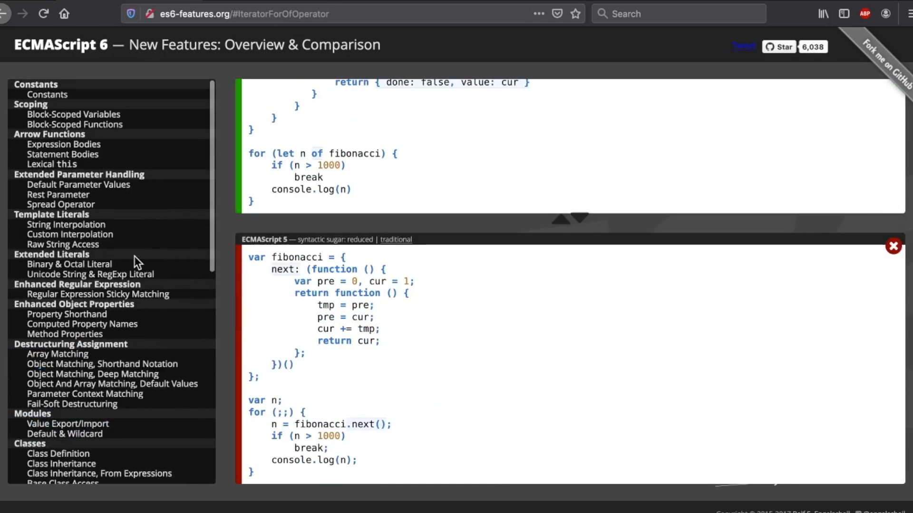
click(73, 114)
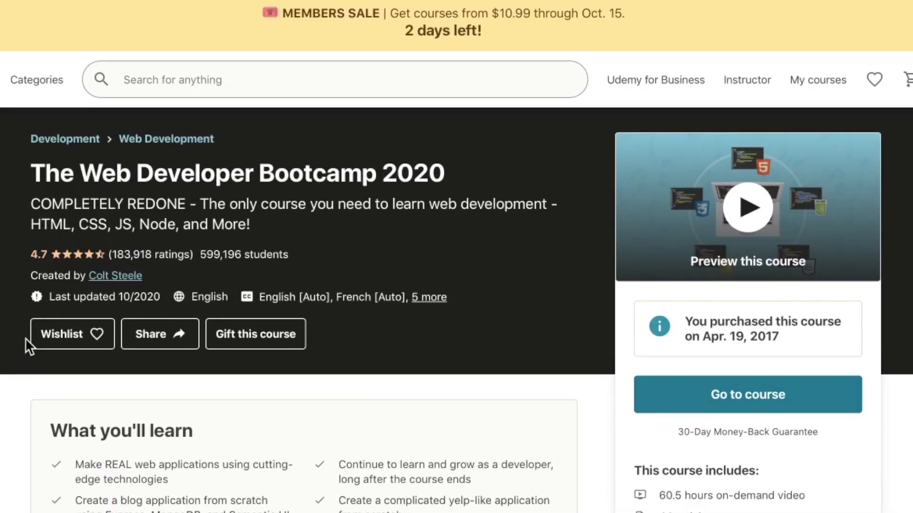
Scroll the Web Developer Bootcamp 2020 page past What you'll learn to Course content.
scroll(down, 3)
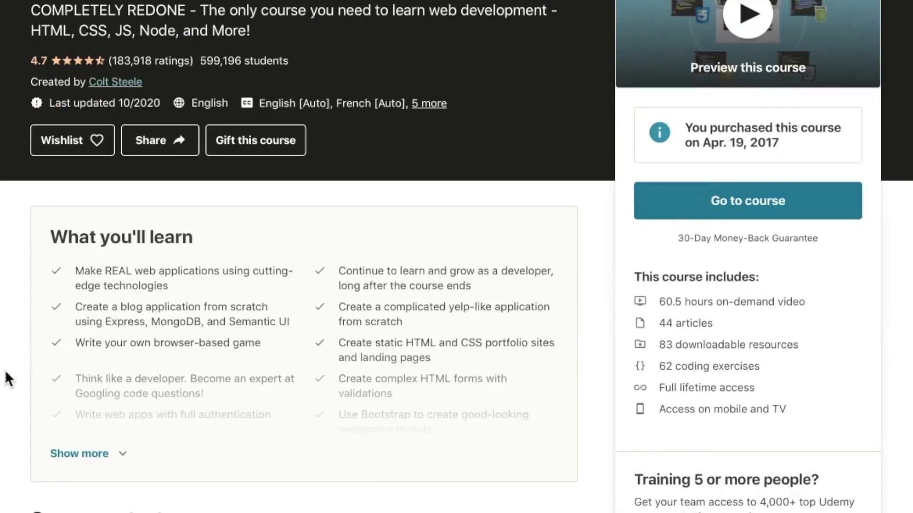
scroll(down, 3)
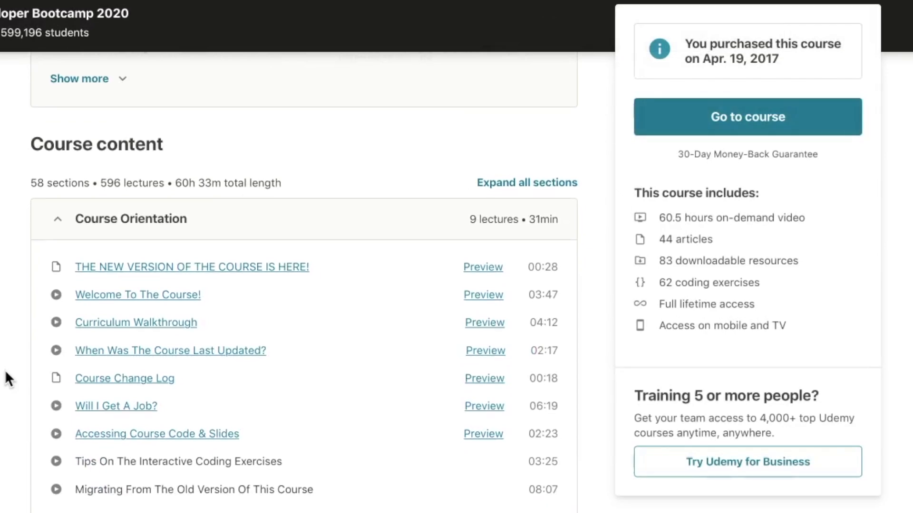
scroll(down, 3)
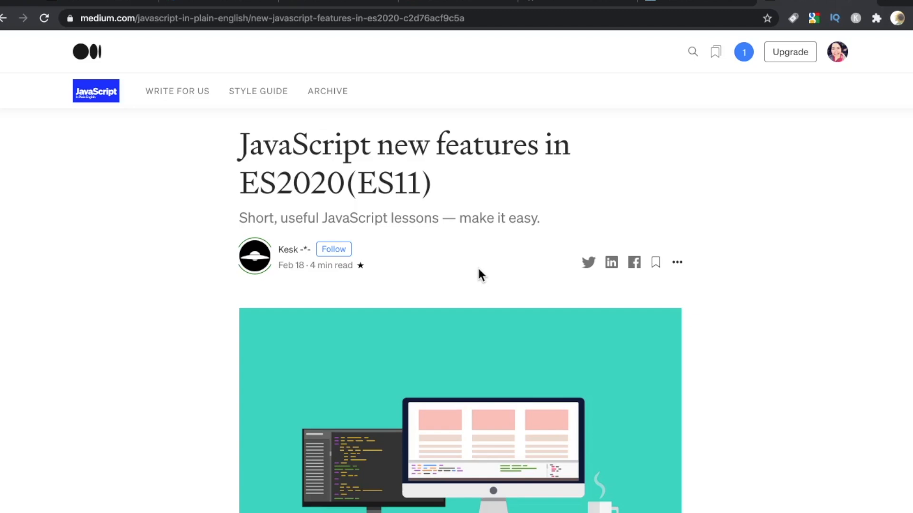
Scroll the ES2020 article past the header image to its introduction and feature list.
scroll(down, 3)
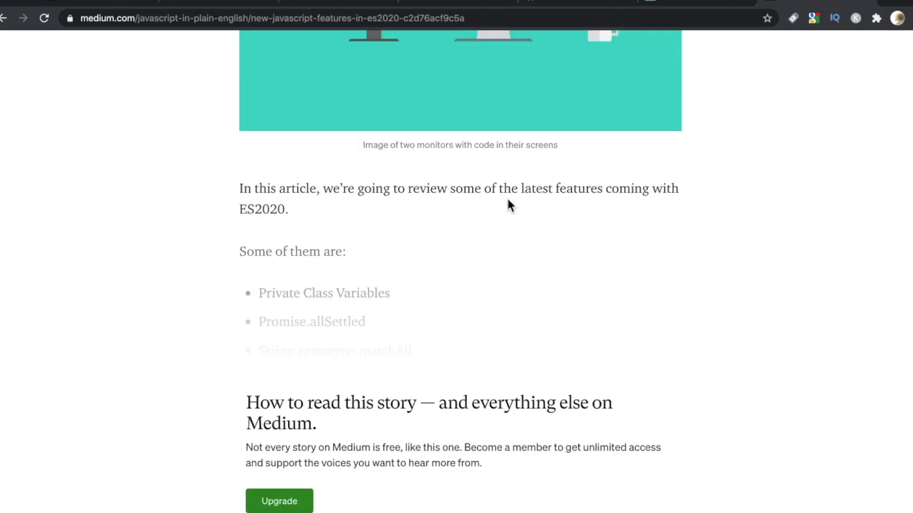
scroll(up, 3)
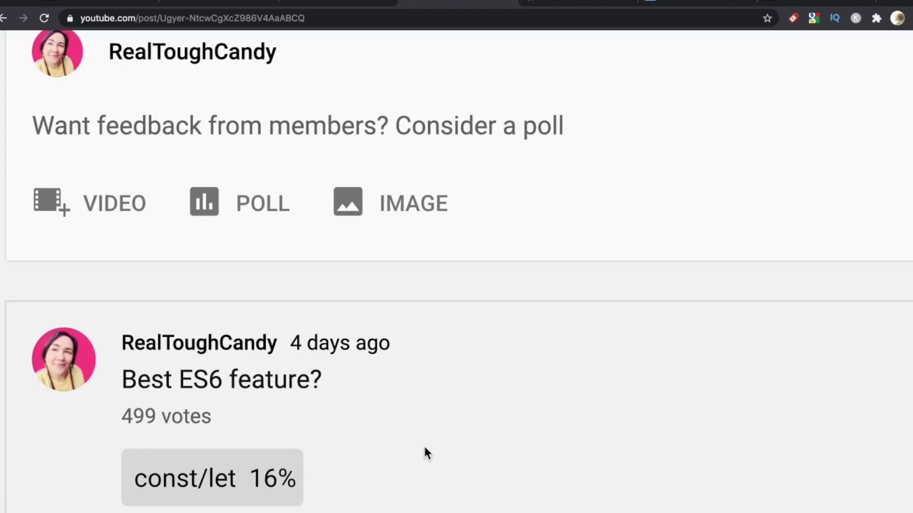
Scroll through the poll results and the comments below the post.
scroll(down, 3)
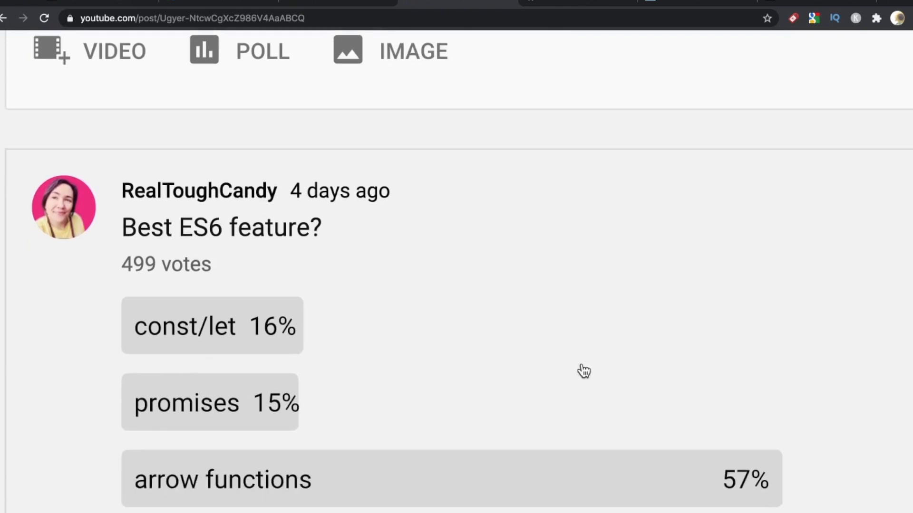
scroll(down, 3)
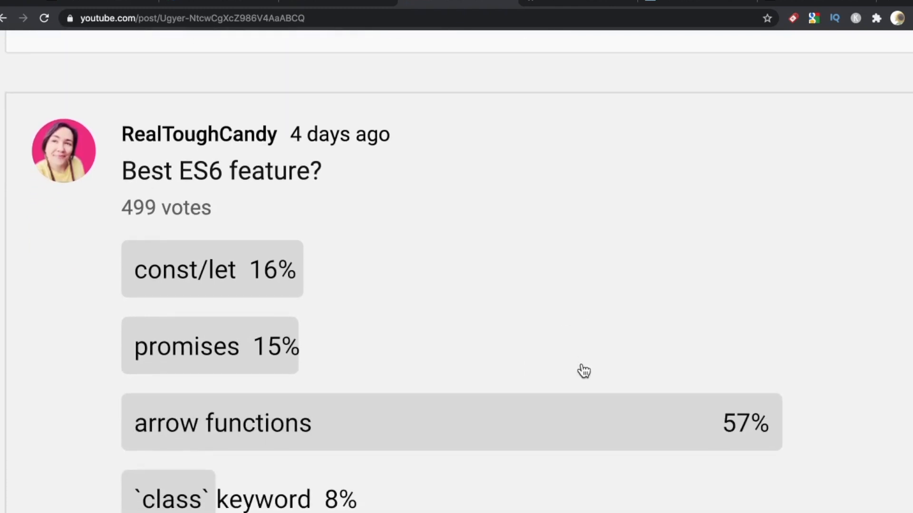
scroll(down, 3)
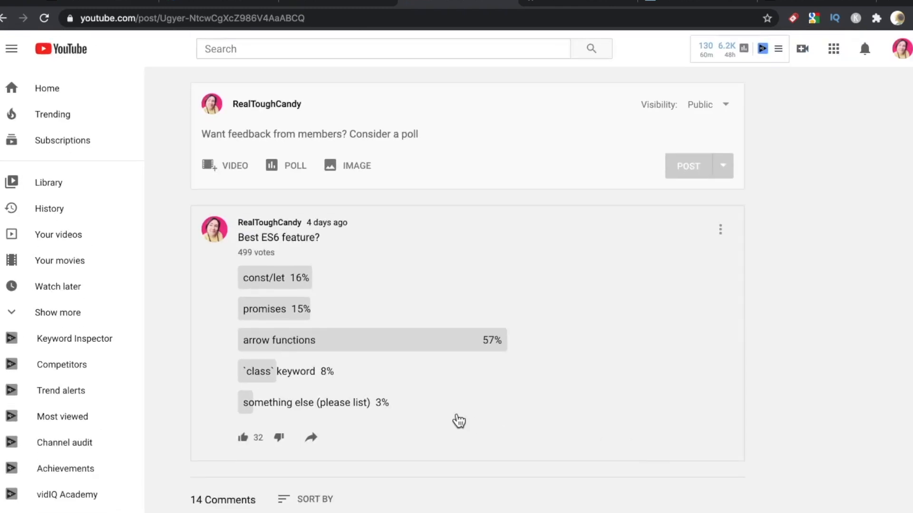
scroll(down, 3)
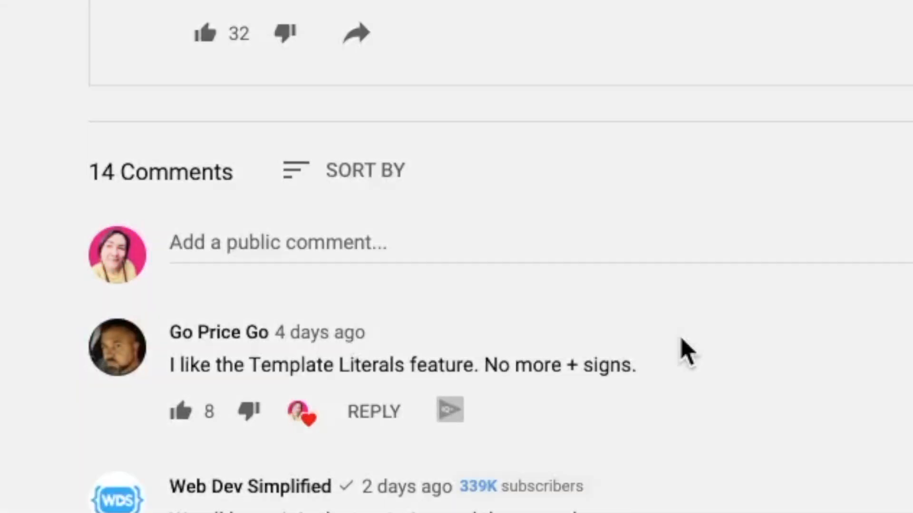
scroll(down, 3)
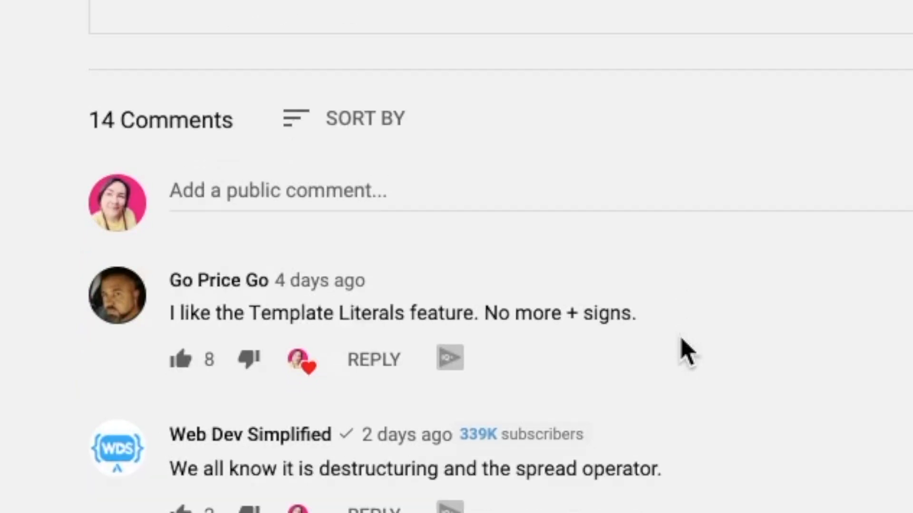
scroll(down, 3)
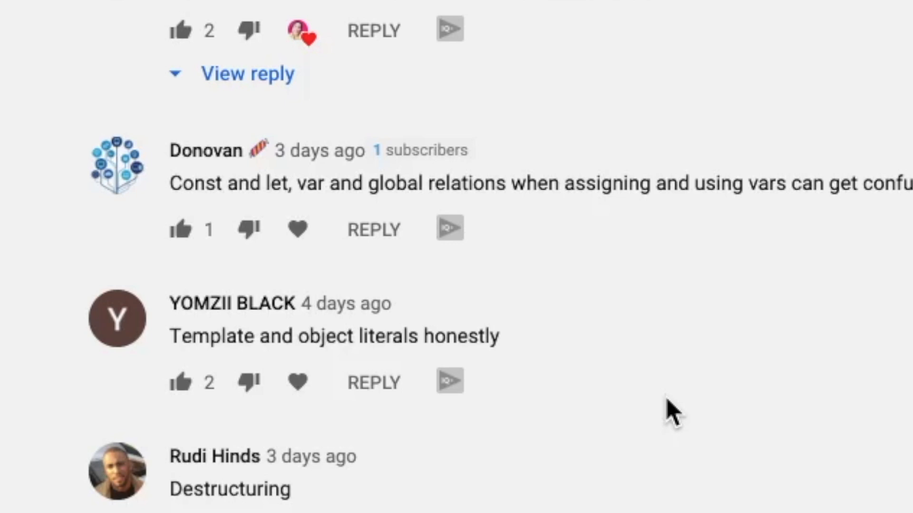
scroll(down, 3)
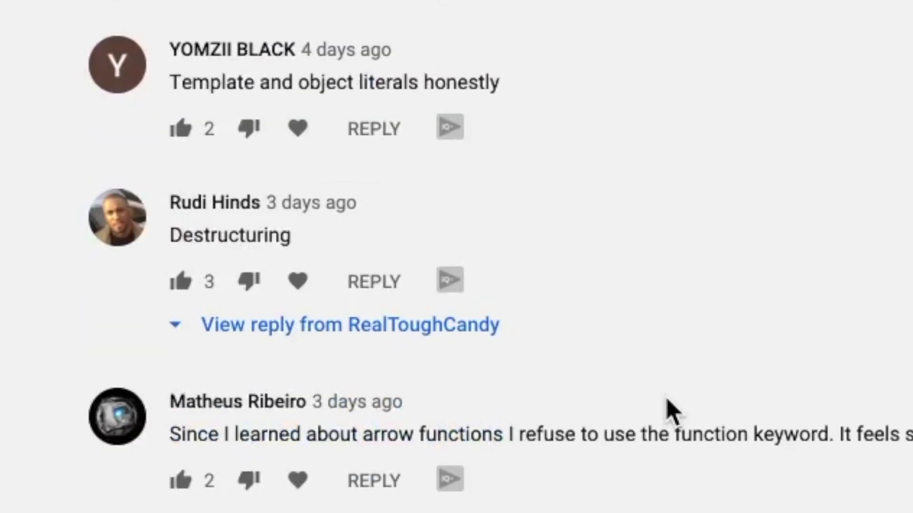
mouse_move(559, 251)
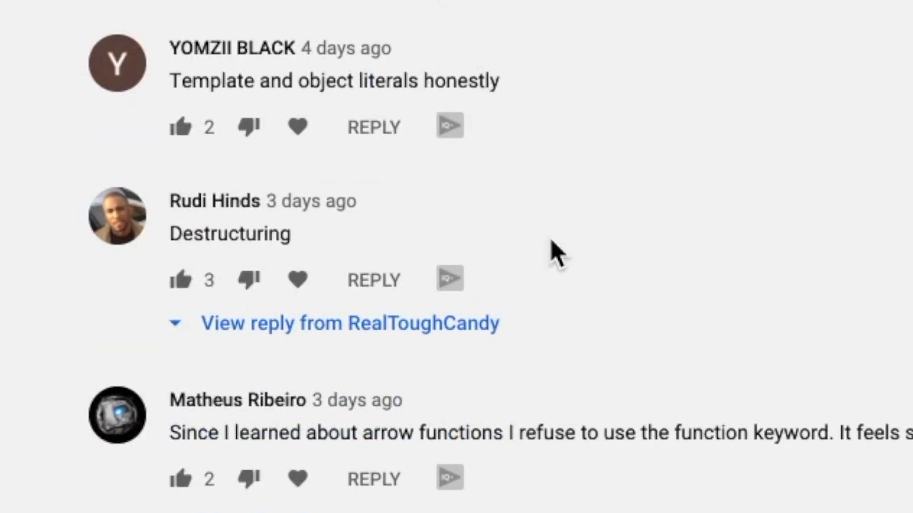
scroll(down, 3)
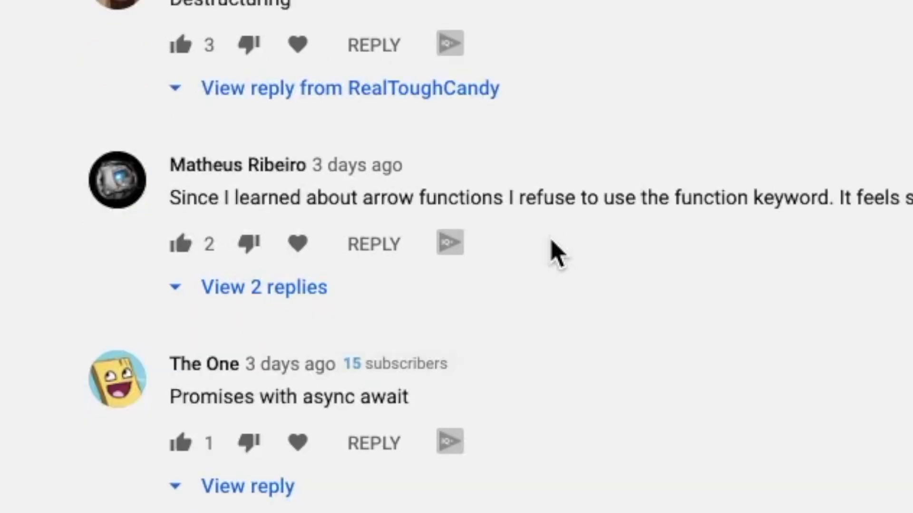
mouse_move(314, 309)
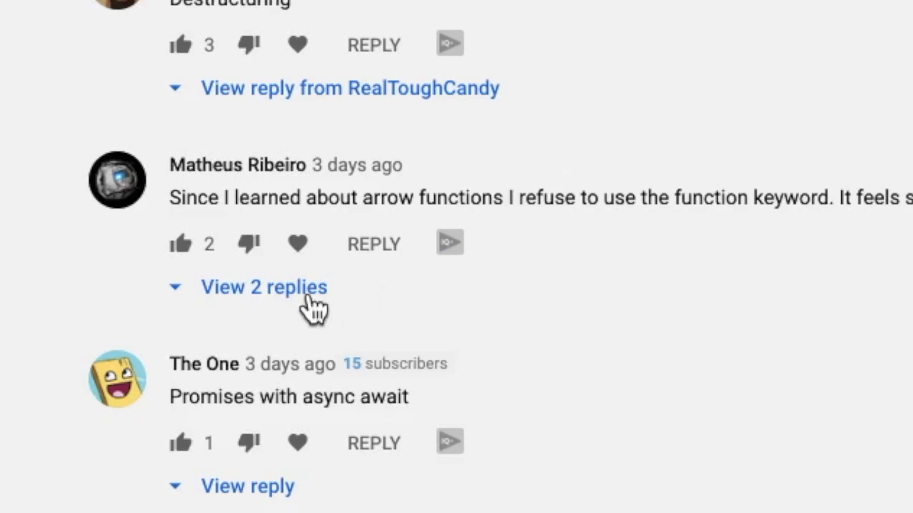
Expand the two replies under the arrow functions comment and read on.
click(263, 287)
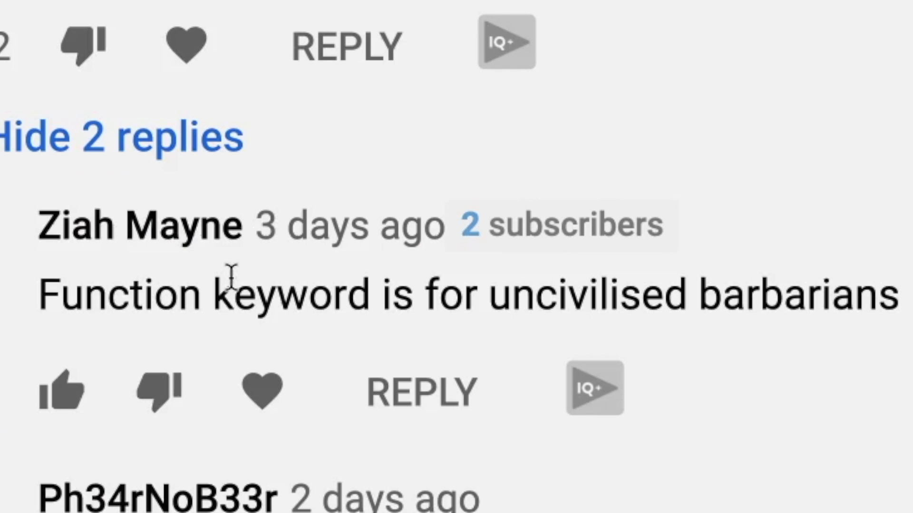
scroll(down, 3)
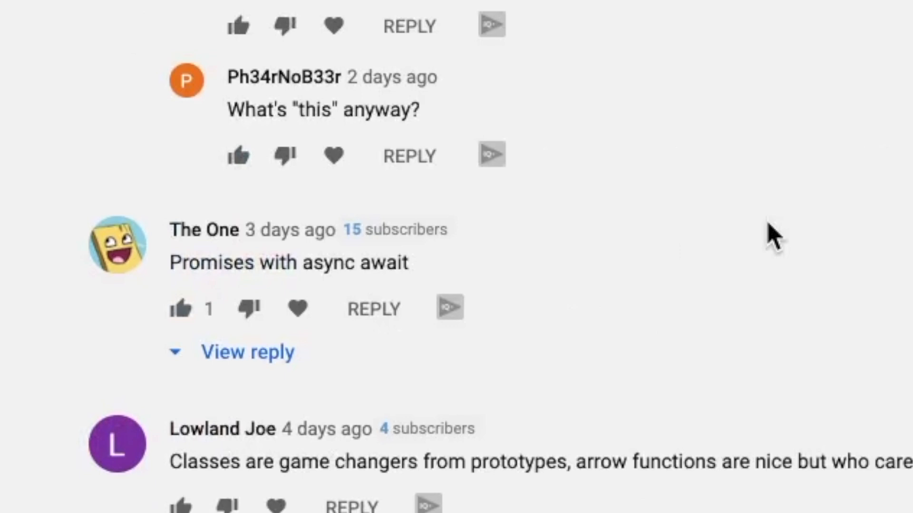
mouse_move(678, 454)
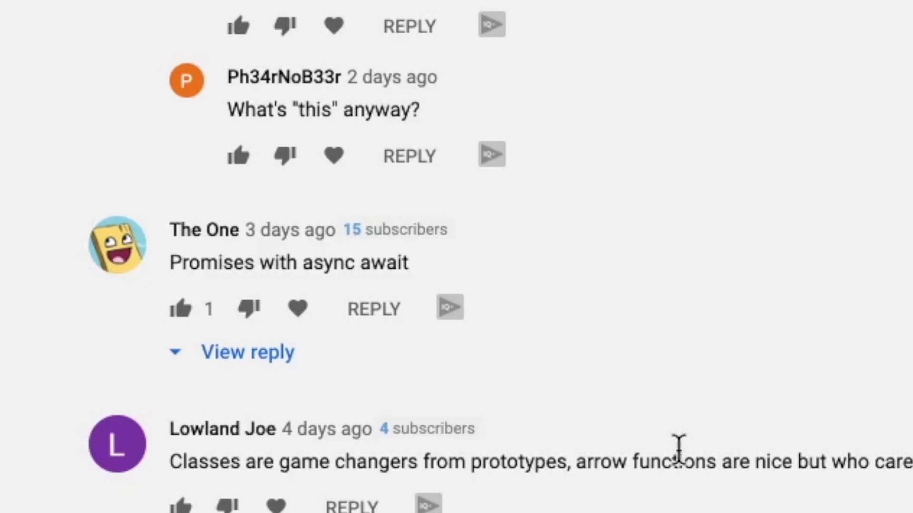
scroll(down, 3)
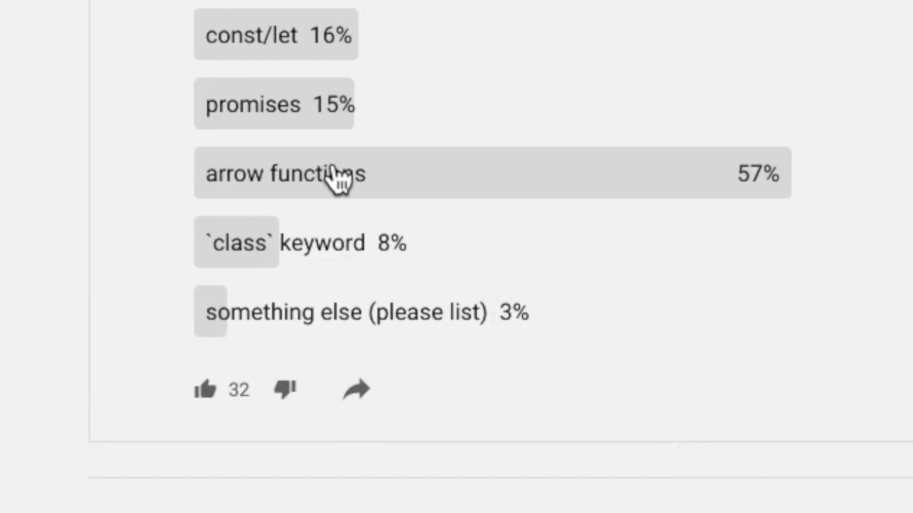
mouse_move(544, 55)
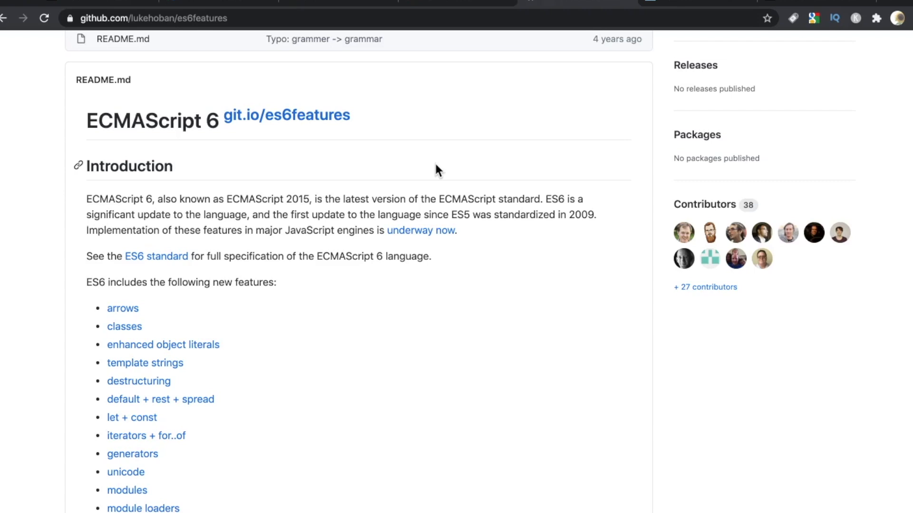
Scroll up through the lukehoban/es6features README.
scroll(up, 3)
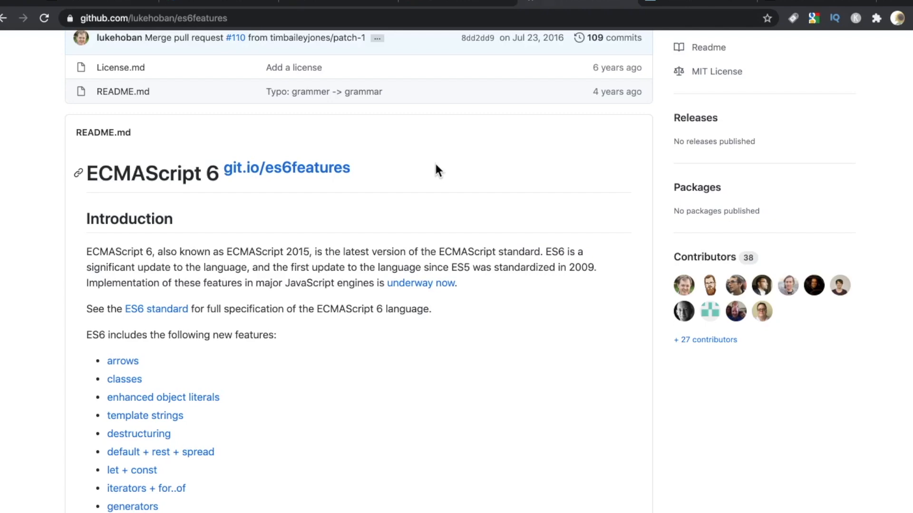
scroll(up, 3)
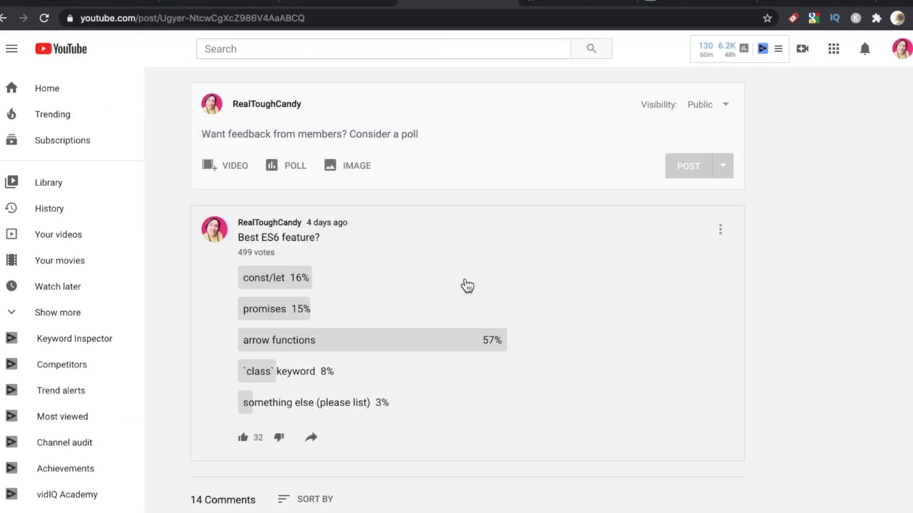
mouse_move(547, 13)
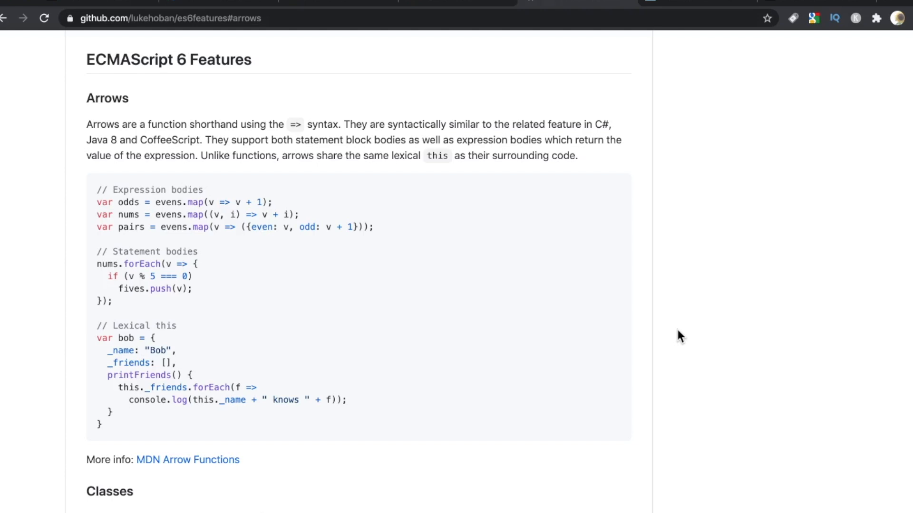
mouse_move(658, 320)
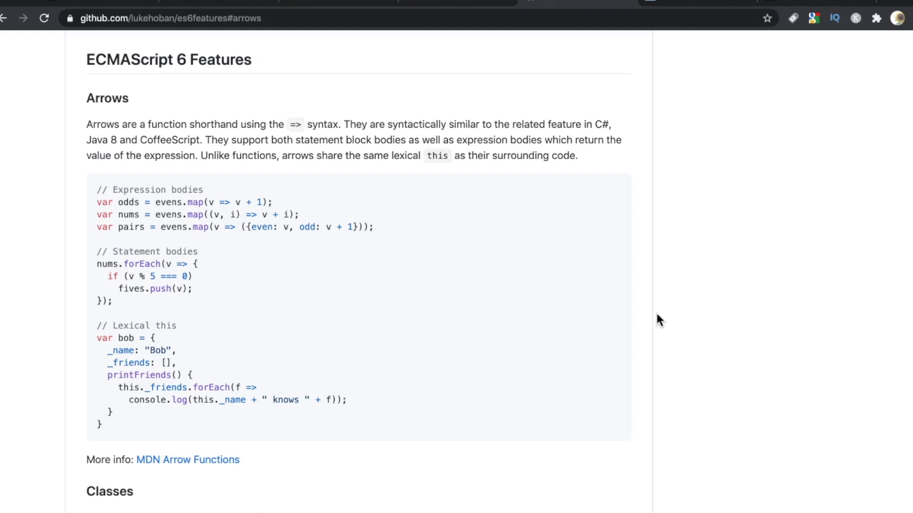
mouse_move(221, 192)
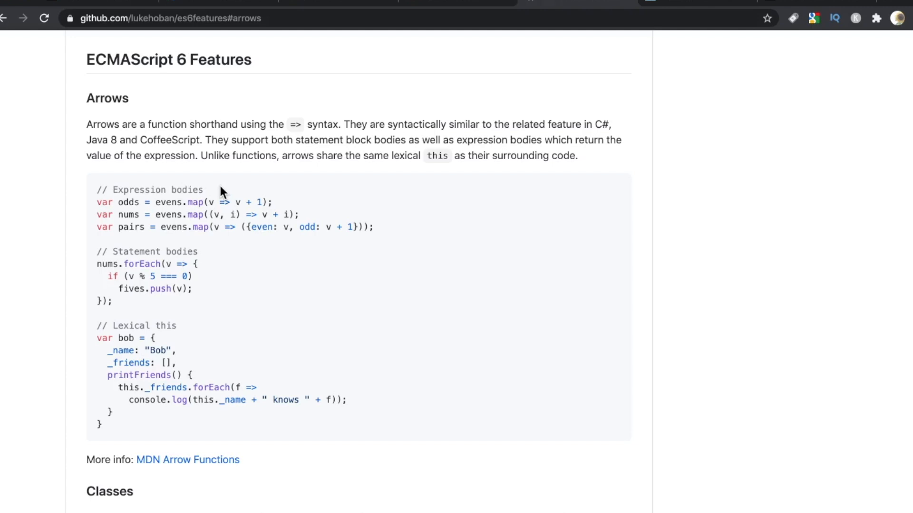
scroll(down, 3)
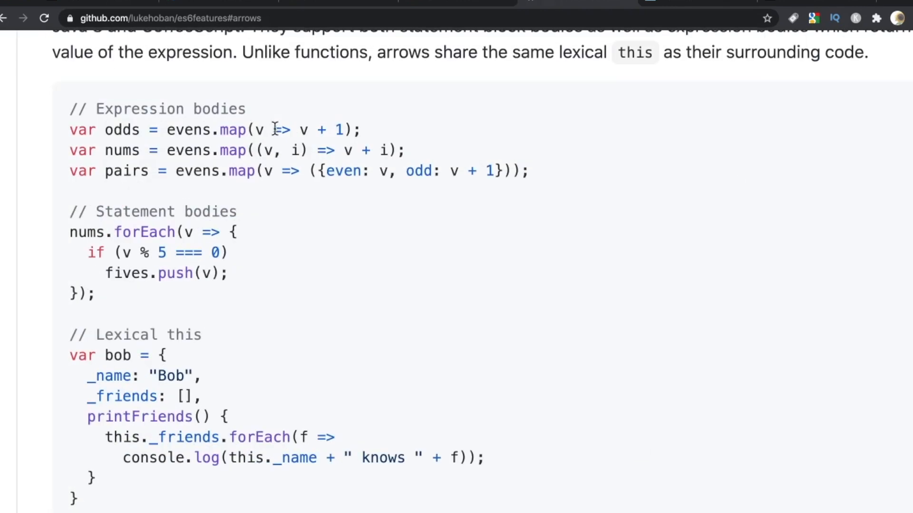
scroll(up, 3)
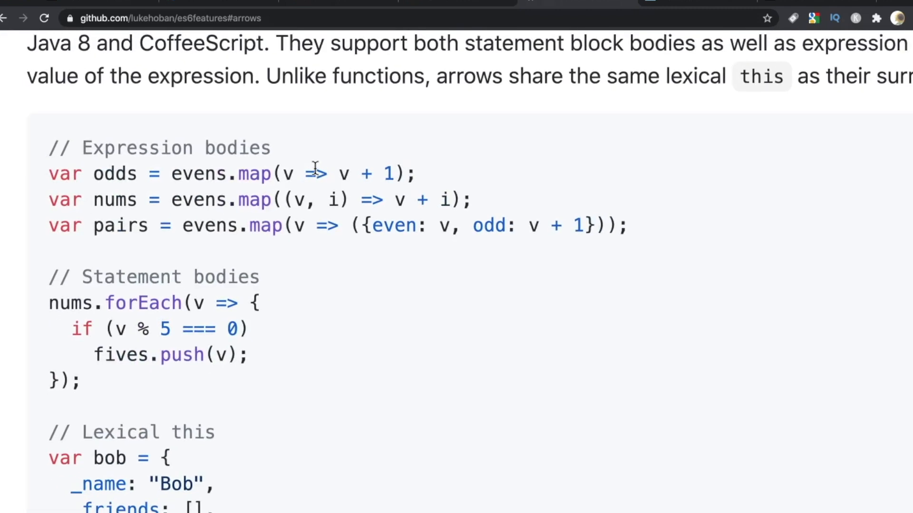
mouse_move(282, 226)
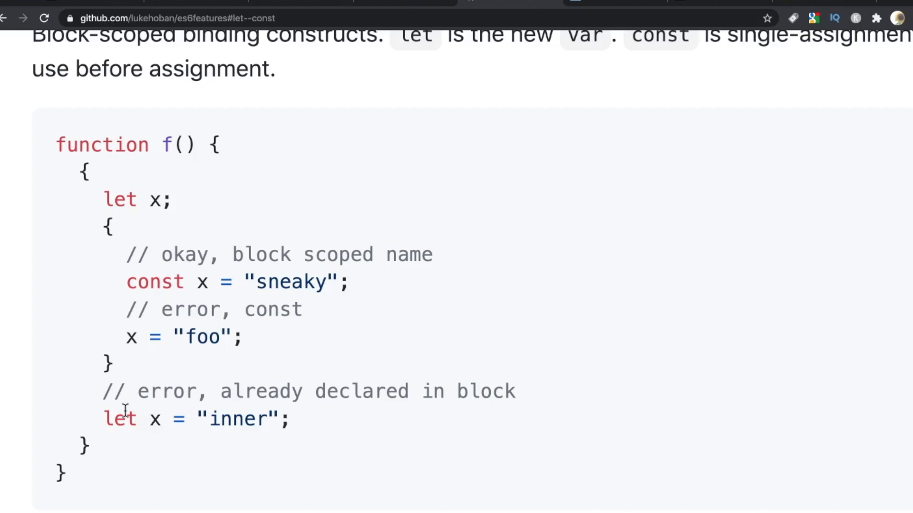
mouse_move(124, 221)
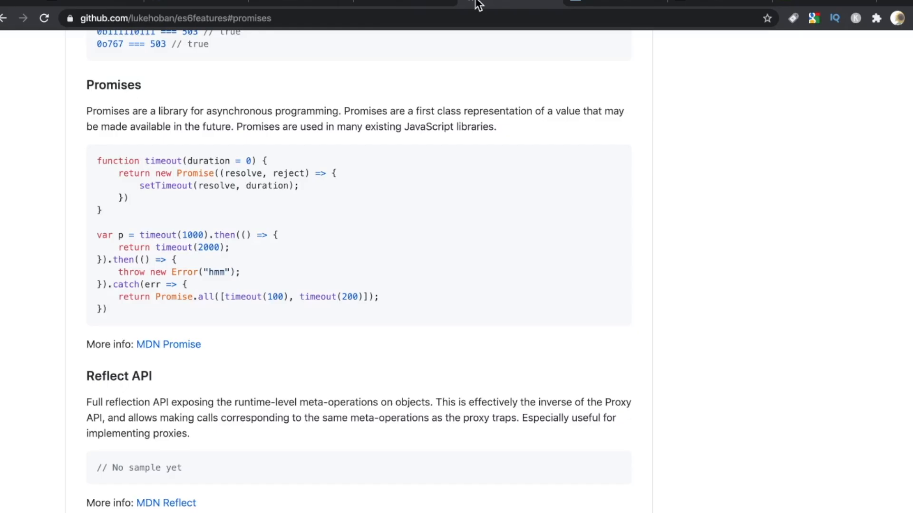
mouse_move(459, 235)
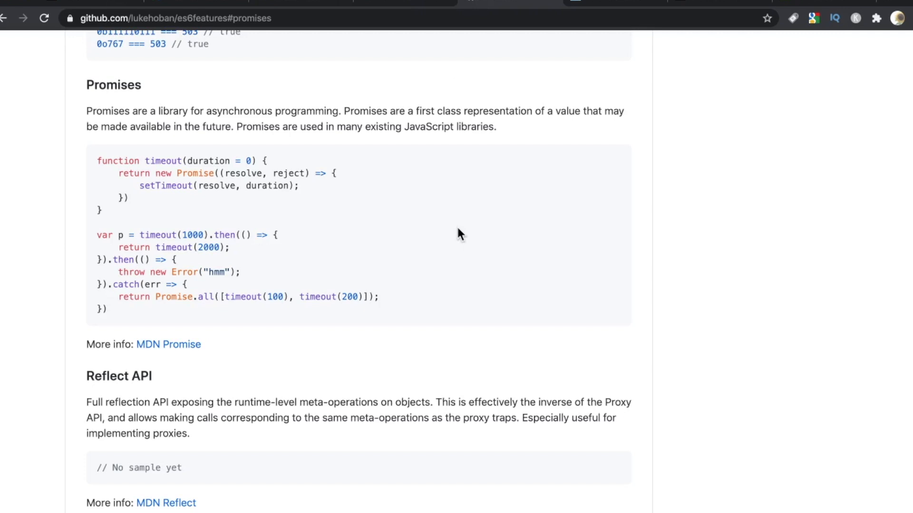
Scroll the es6features README past let/const down to Promises.
scroll(down, 3)
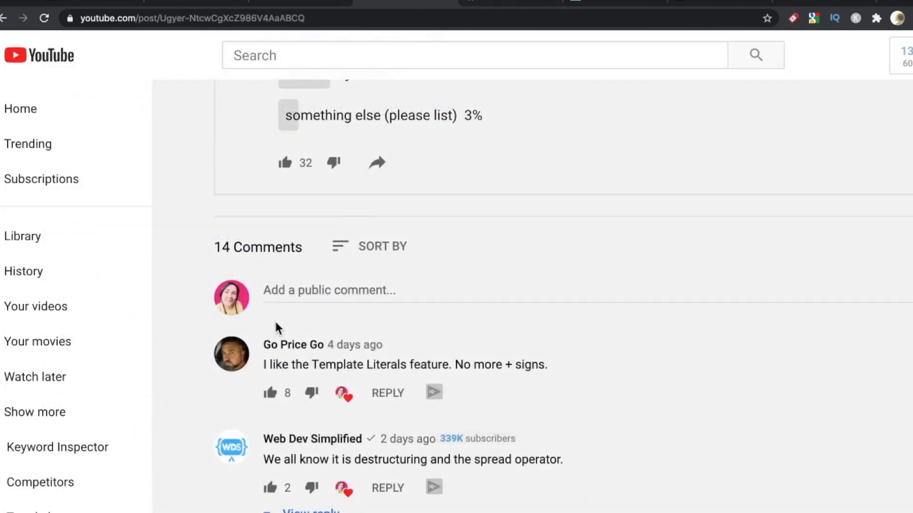
scroll(down, 3)
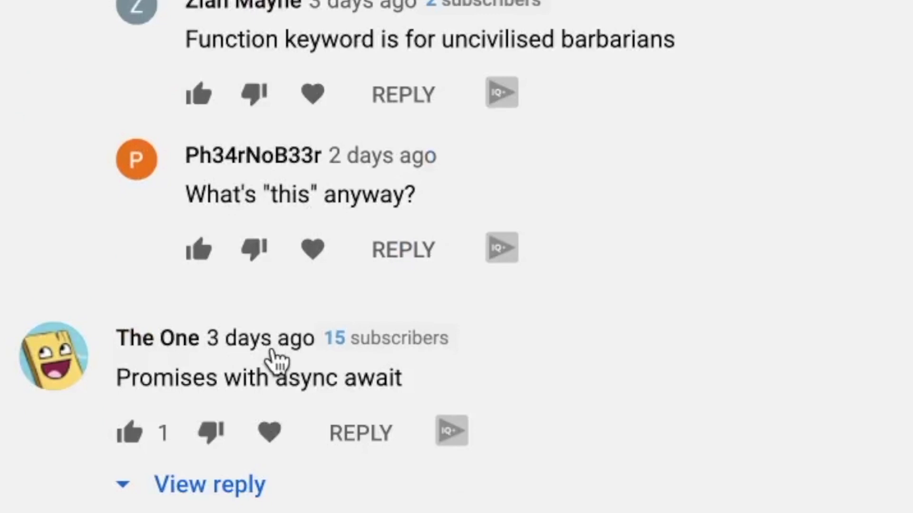
click(208, 485)
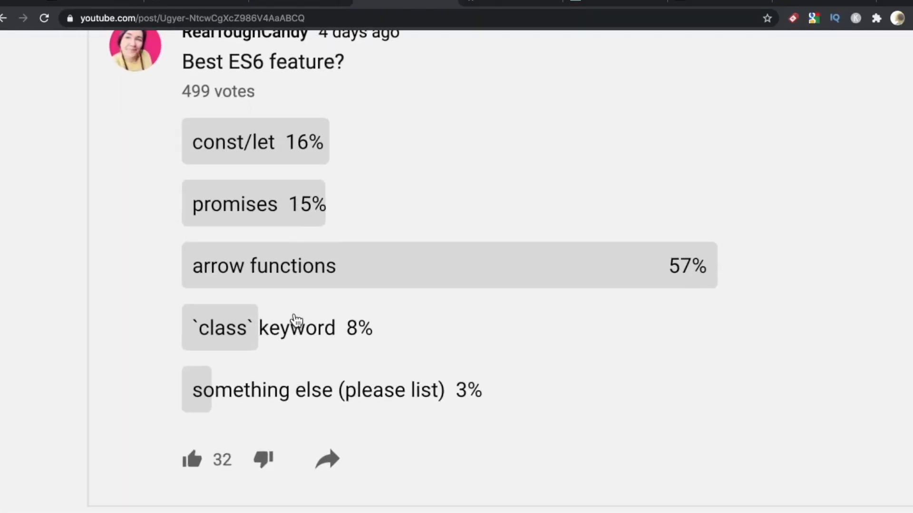
scroll(up, 3)
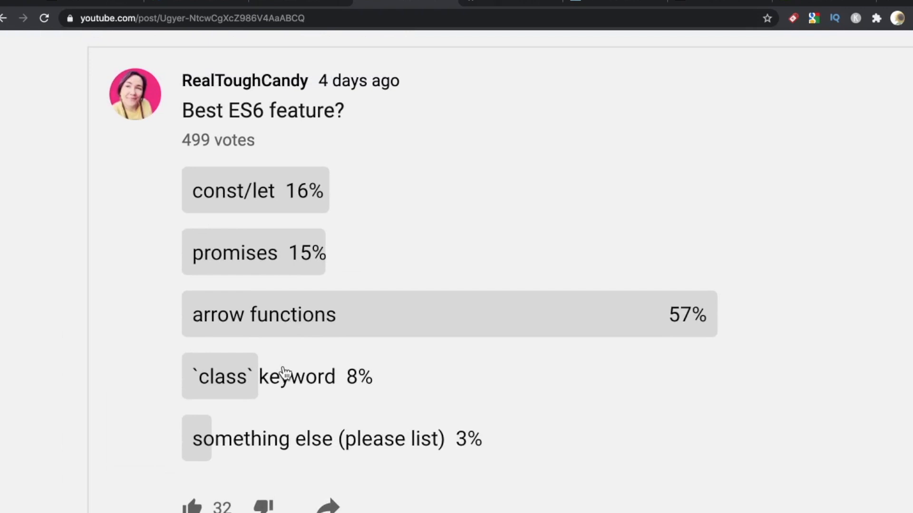
mouse_move(515, 5)
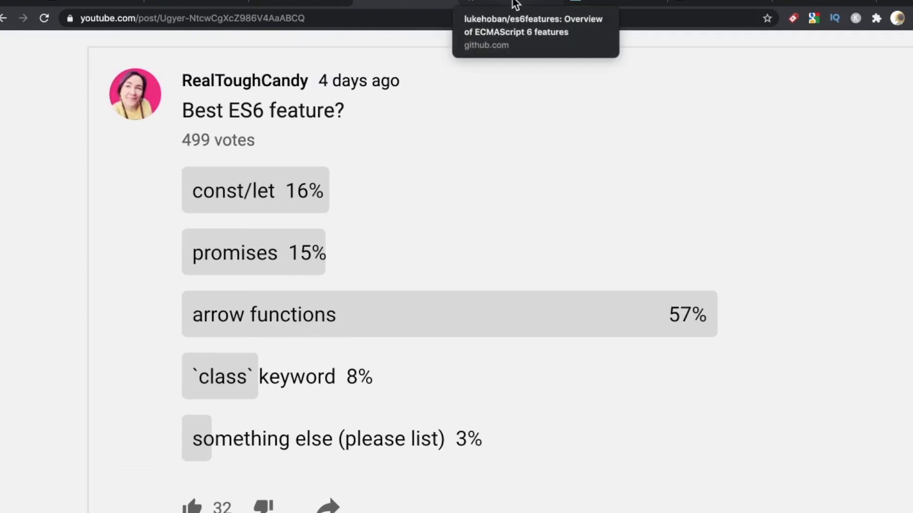
mouse_move(429, 226)
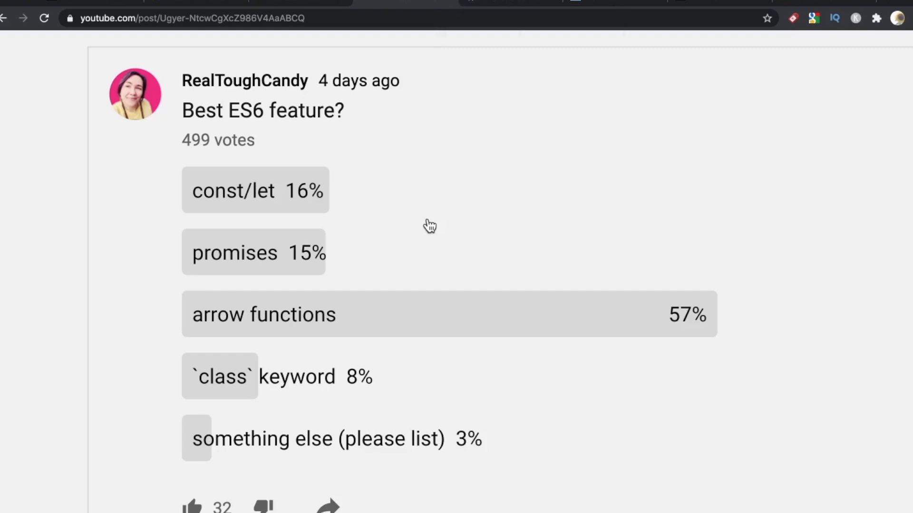
scroll(down, 3)
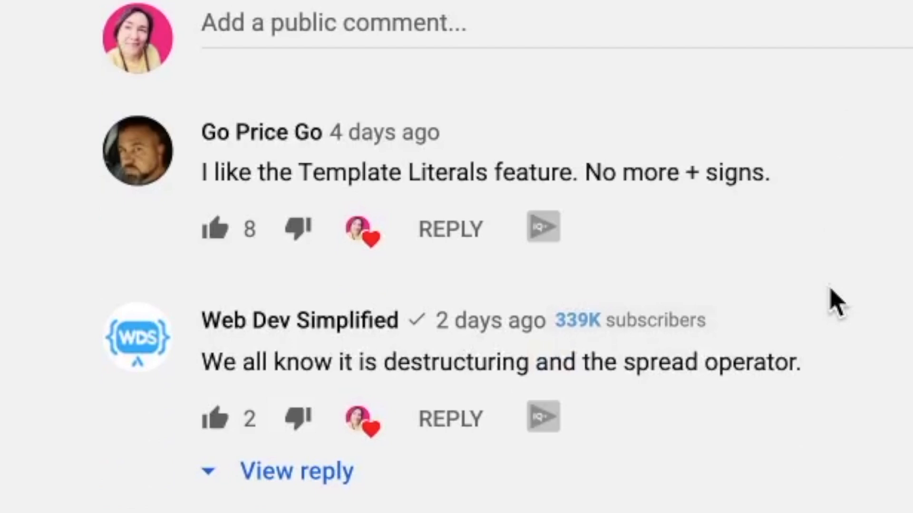
mouse_move(707, 360)
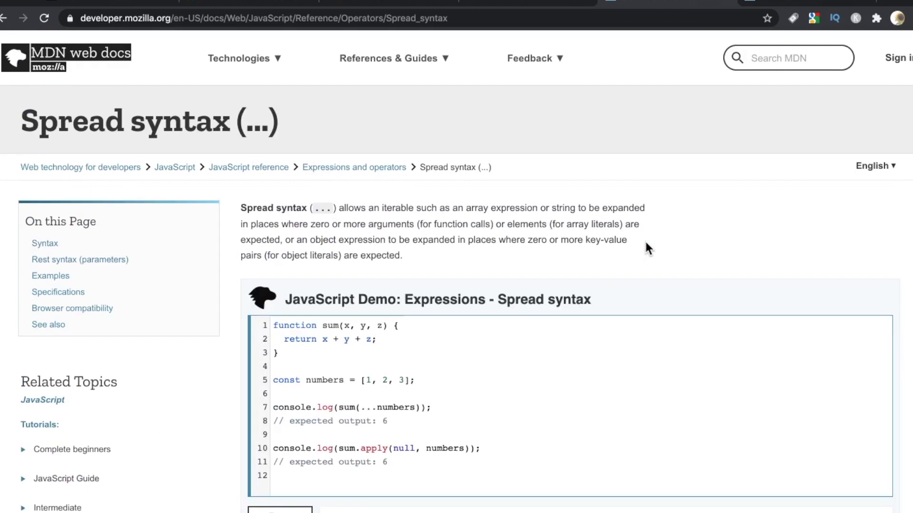
Run the Spread syntax JavaScript Demo twice, printing 6 each time.
scroll(down, 3)
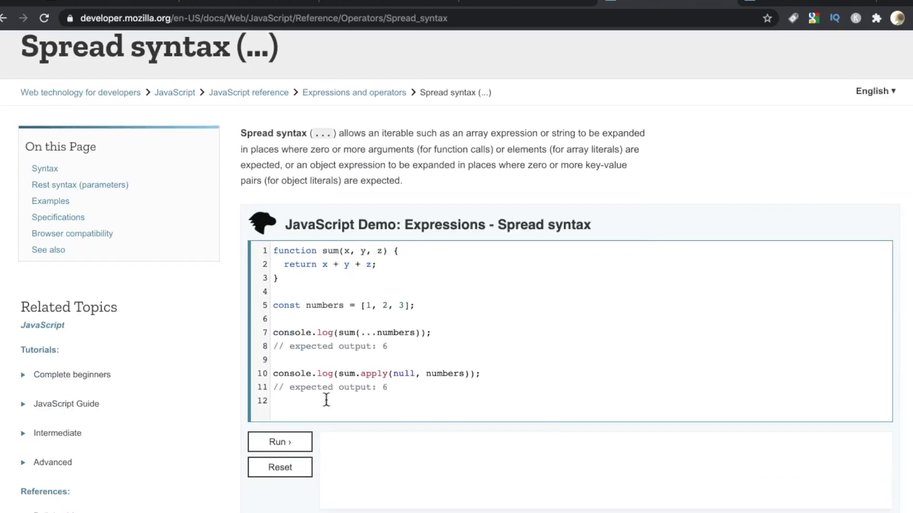
click(280, 441)
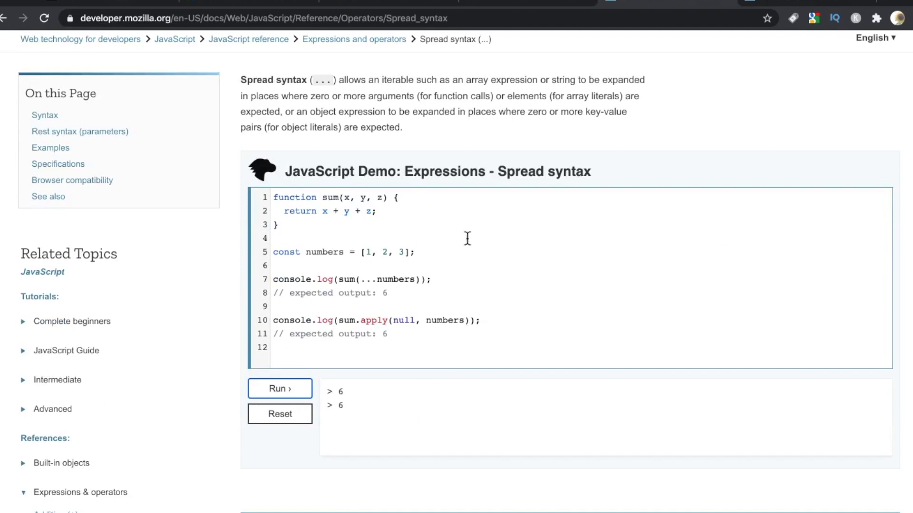
scroll(up, 3)
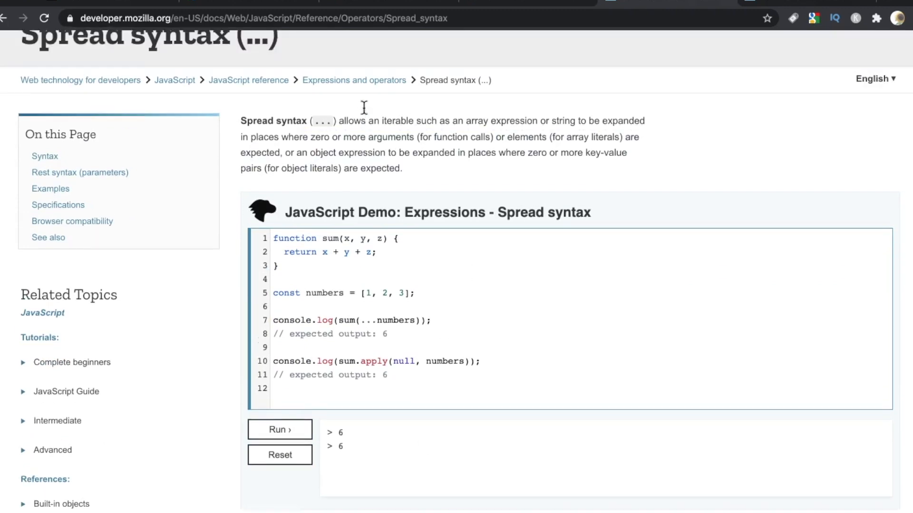
scroll(up, 3)
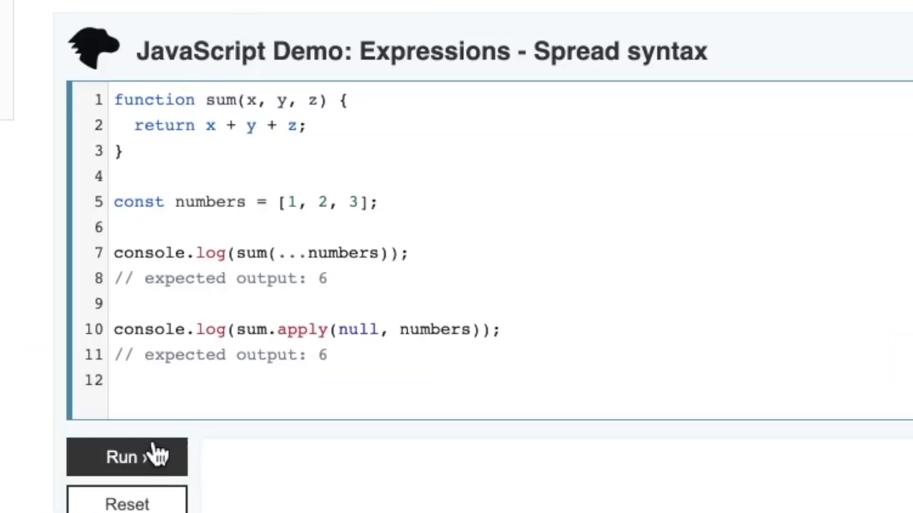
click(127, 457)
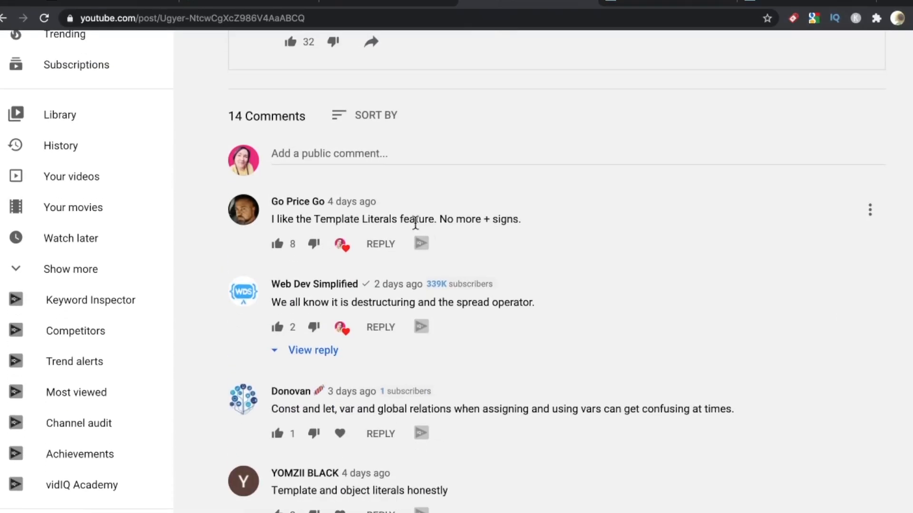
mouse_move(260, 246)
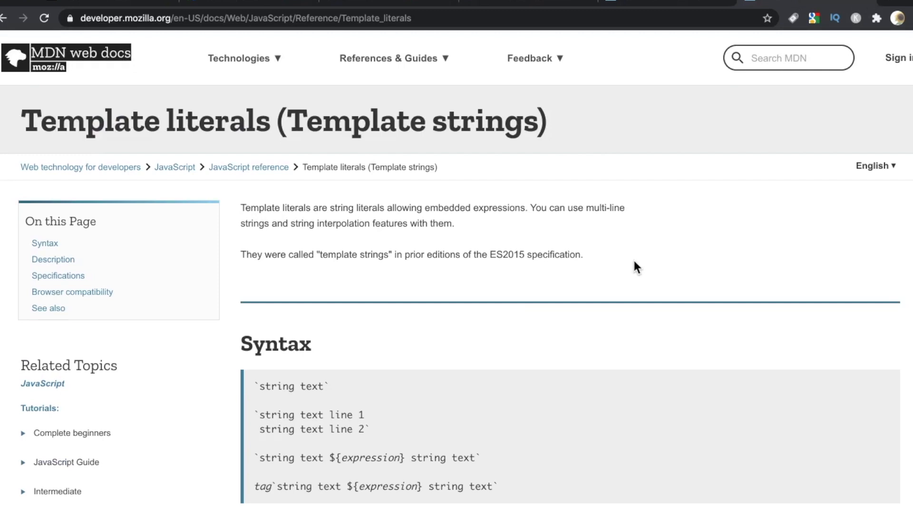
scroll(down, 3)
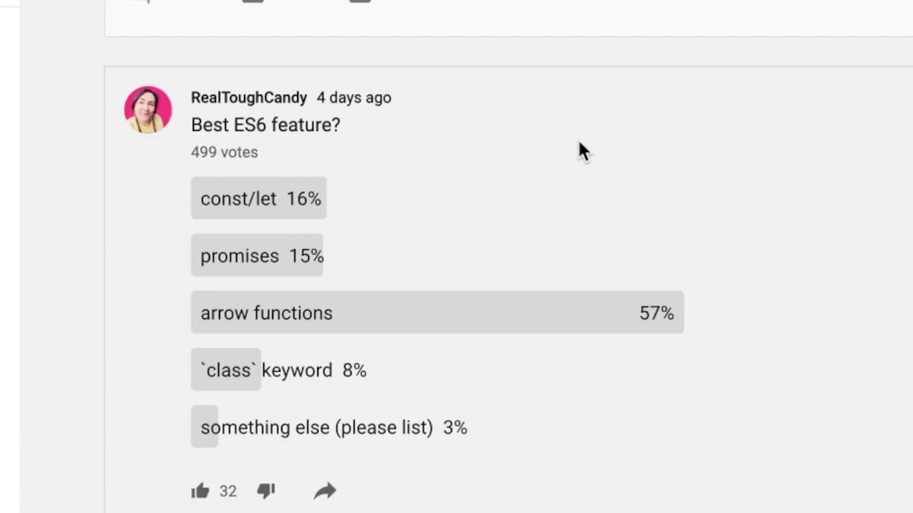
Scroll up from the poll post to RealToughCandy's COMMUNITY tab.
scroll(up, 3)
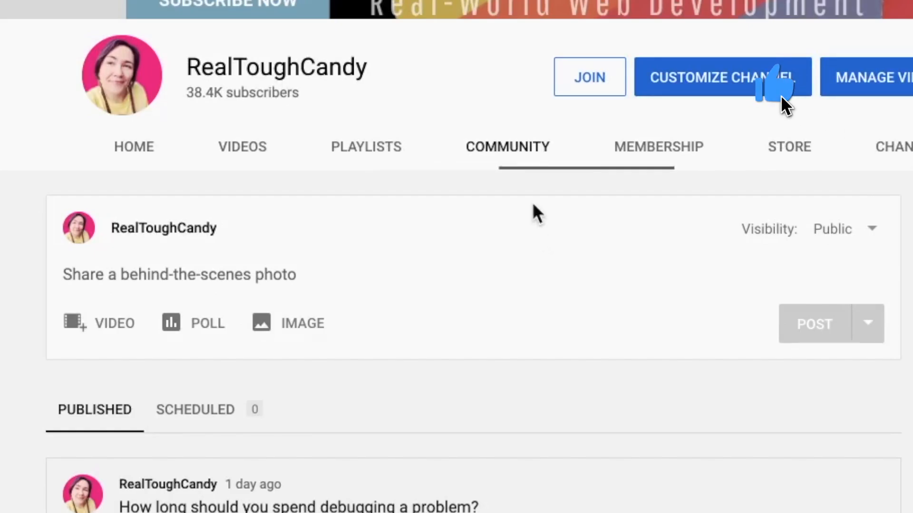
click(723, 83)
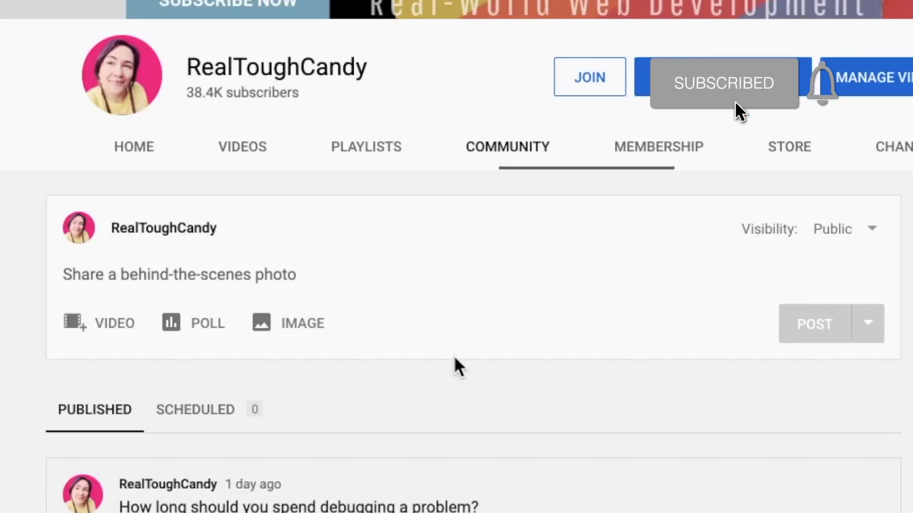